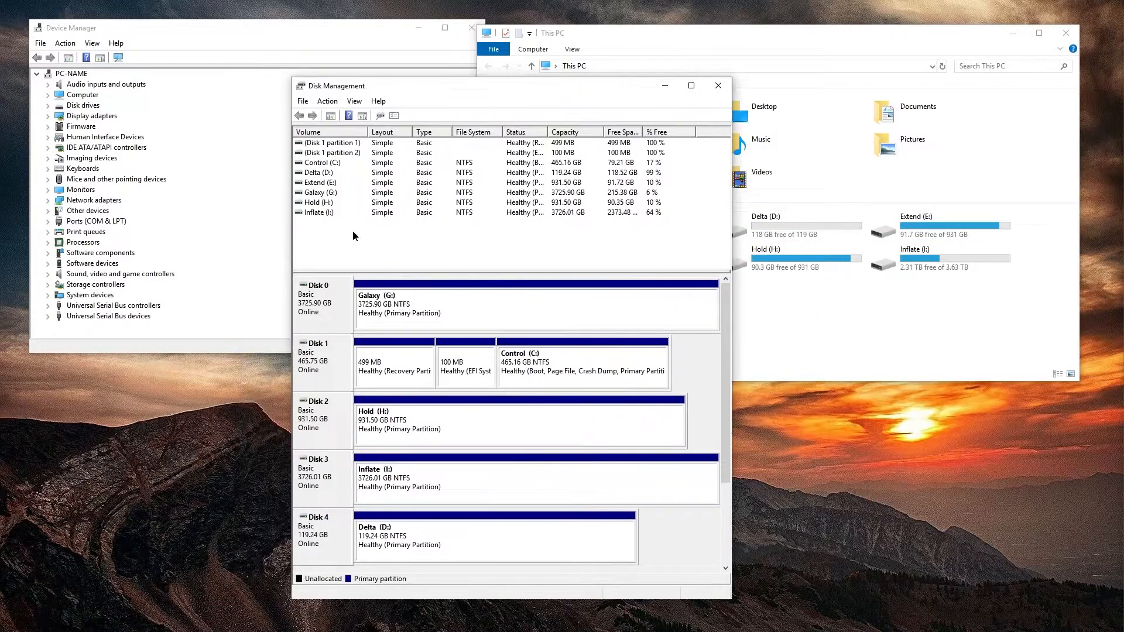
Select the Extend (E:) volume in Disk Management, then bring Device Manager forward
click(318, 182)
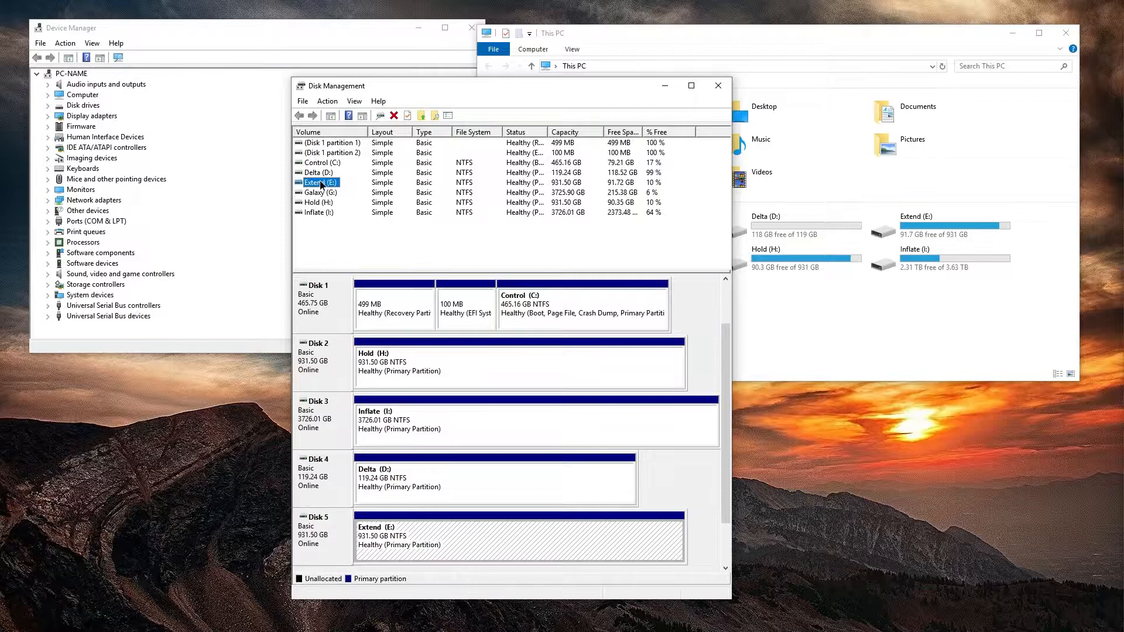
click(321, 163)
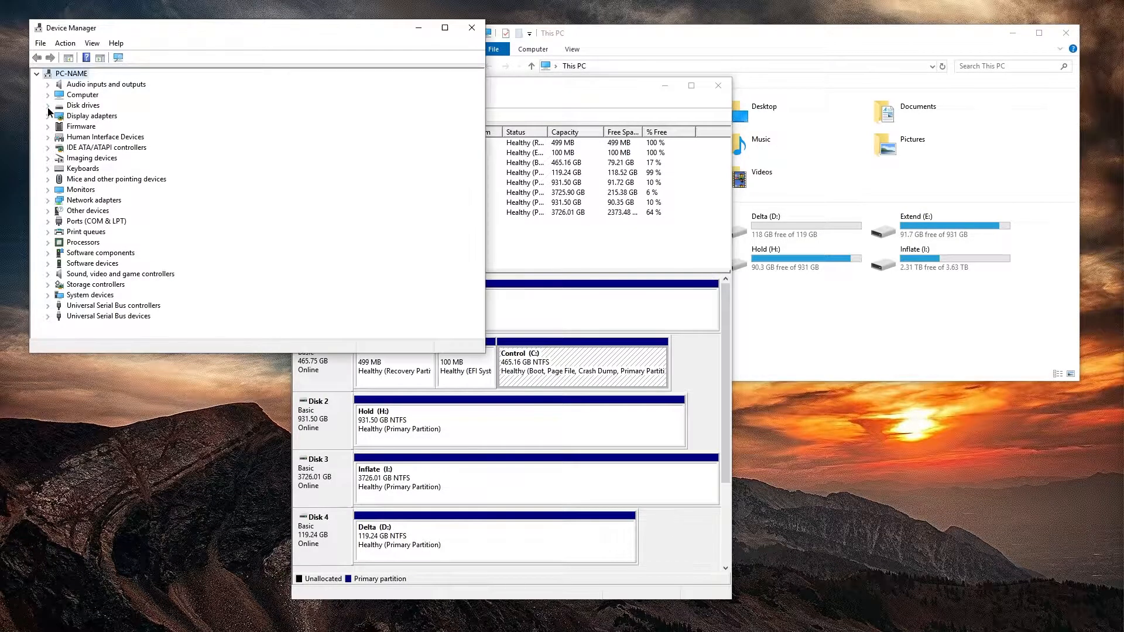
click(38, 106)
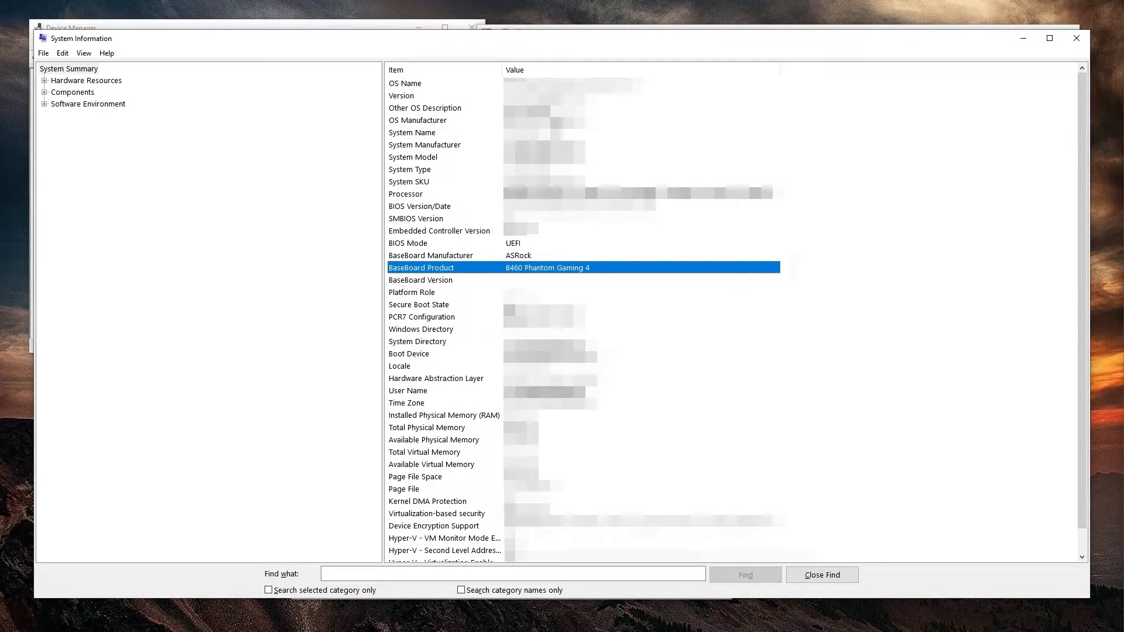
mouse_move(593, 254)
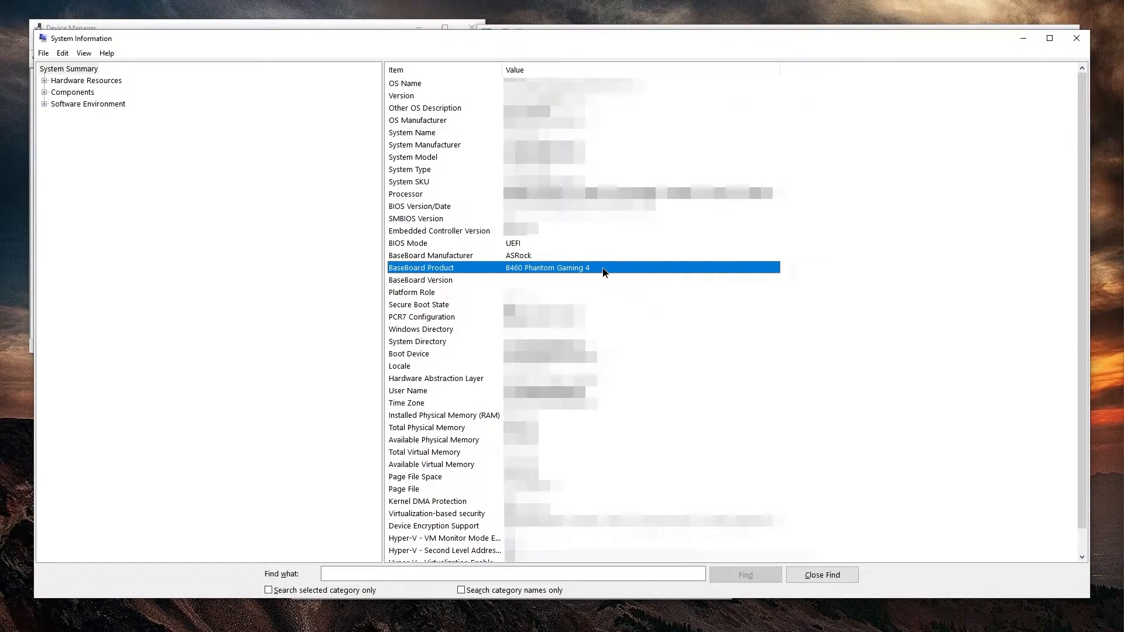
mouse_move(593, 271)
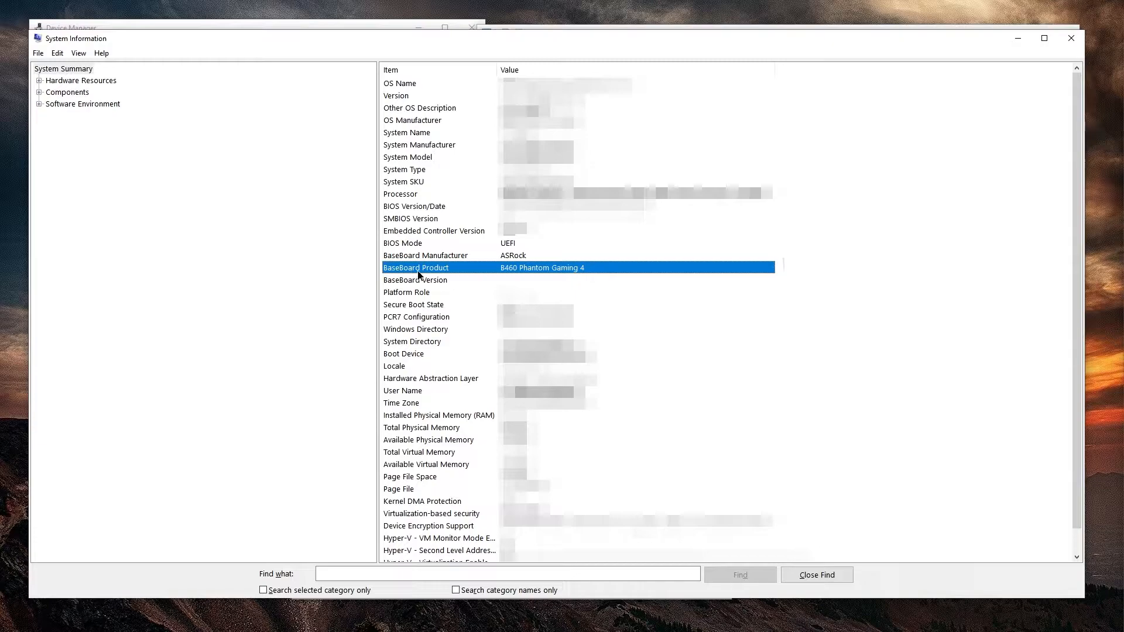
mouse_move(448, 248)
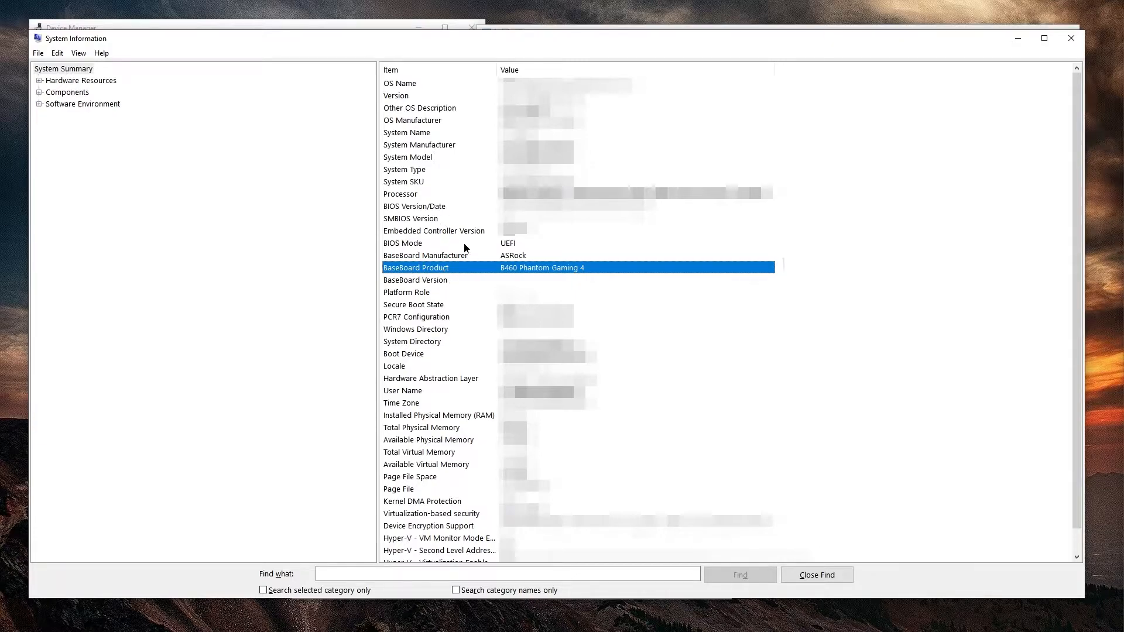
mouse_move(434, 267)
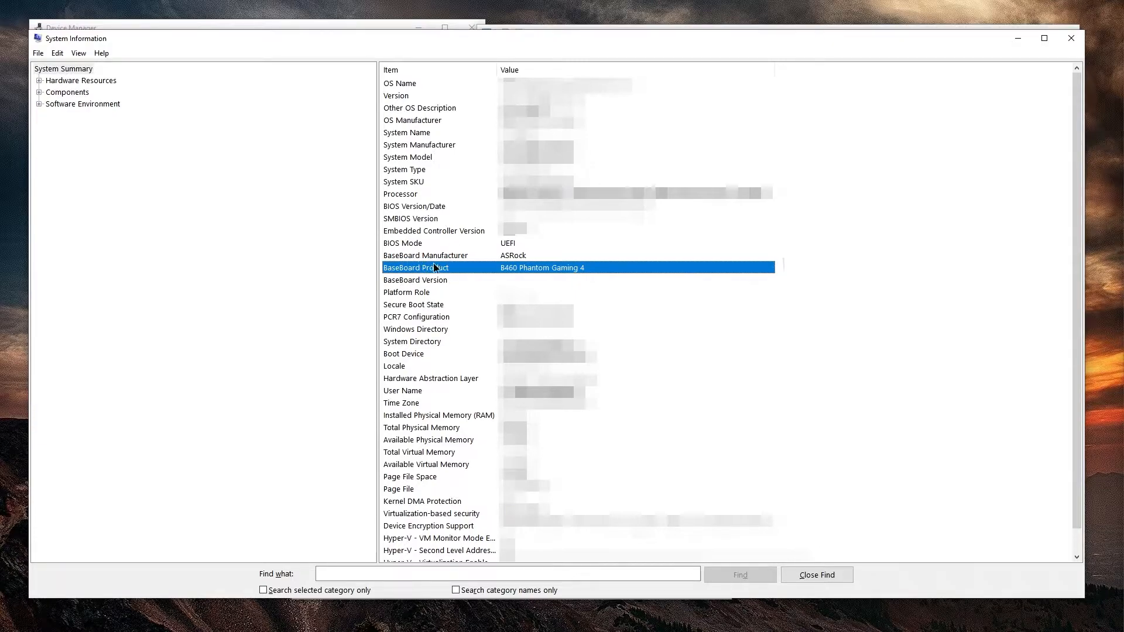
Read the ASRock B460 Phantom Gaming 4 baseboard rows and go to its product page
click(425, 255)
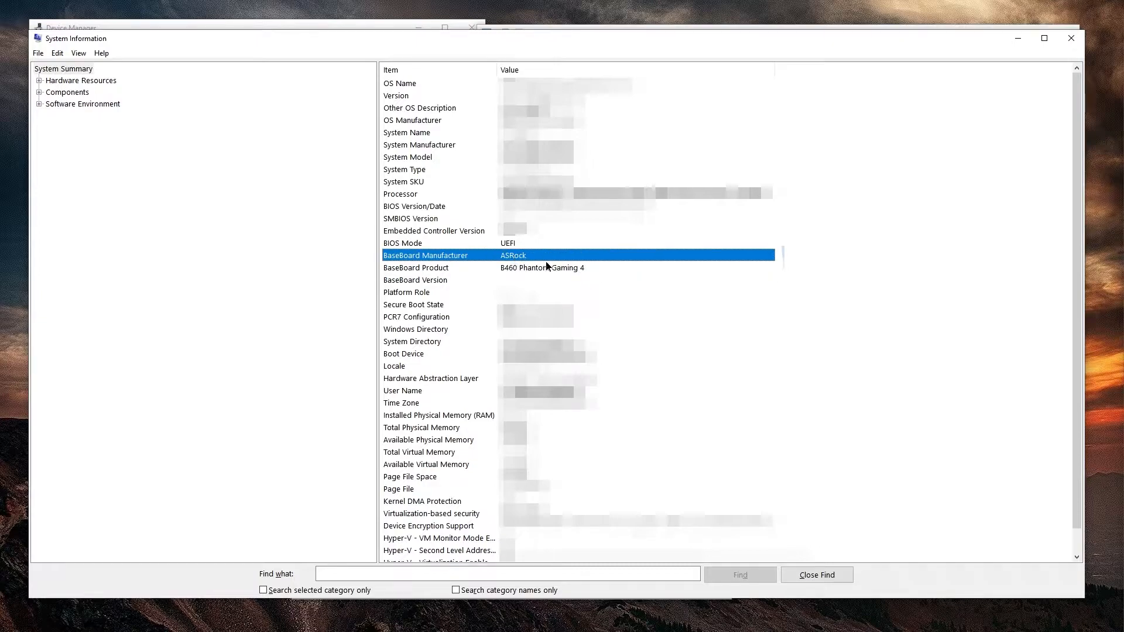
click(439, 268)
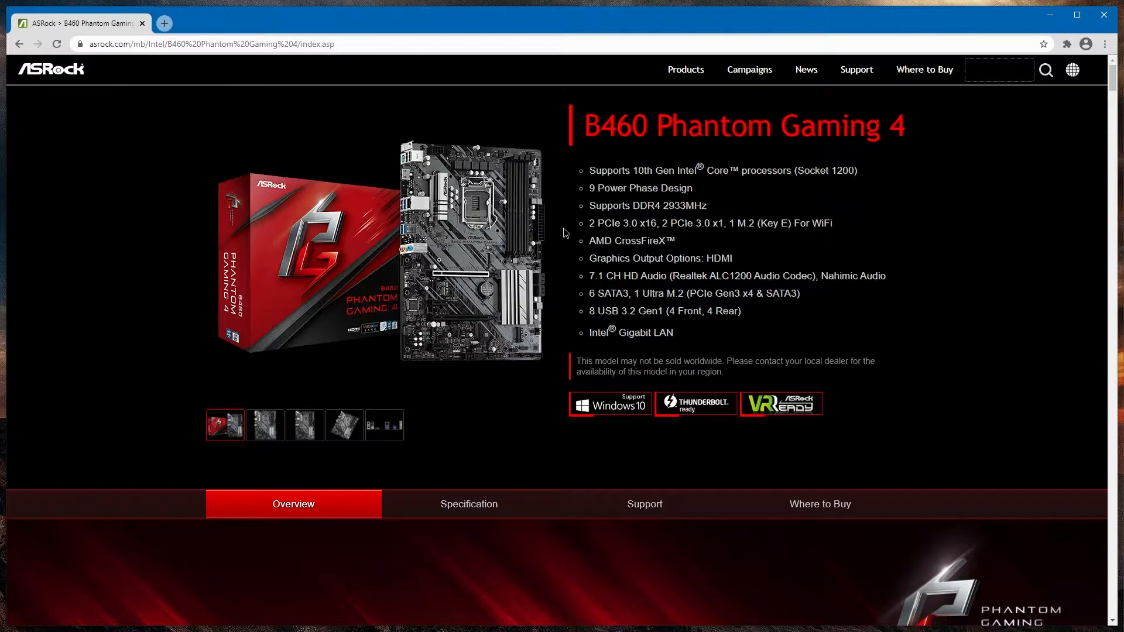
Open the English user manual PDF from the board's Support > Manual downloads
click(644, 503)
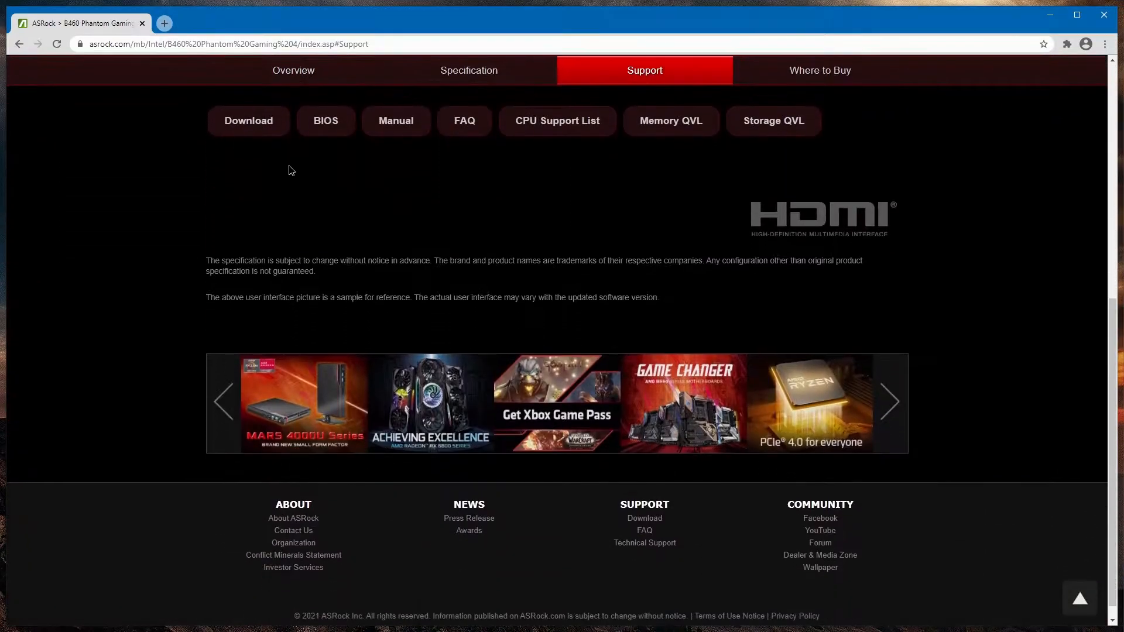
click(395, 120)
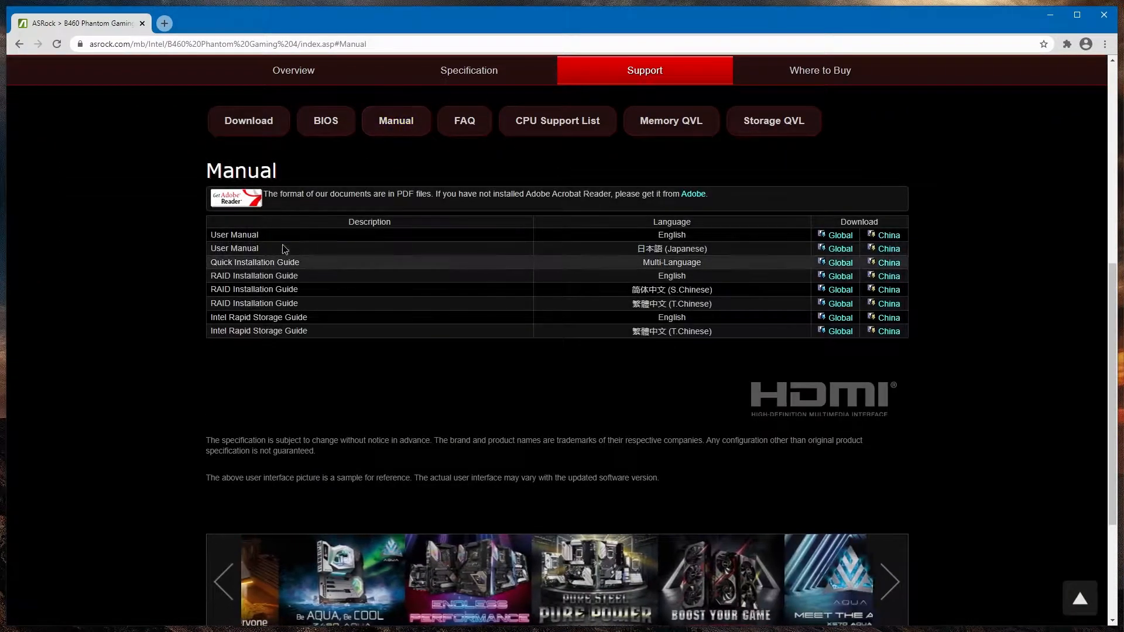
click(839, 235)
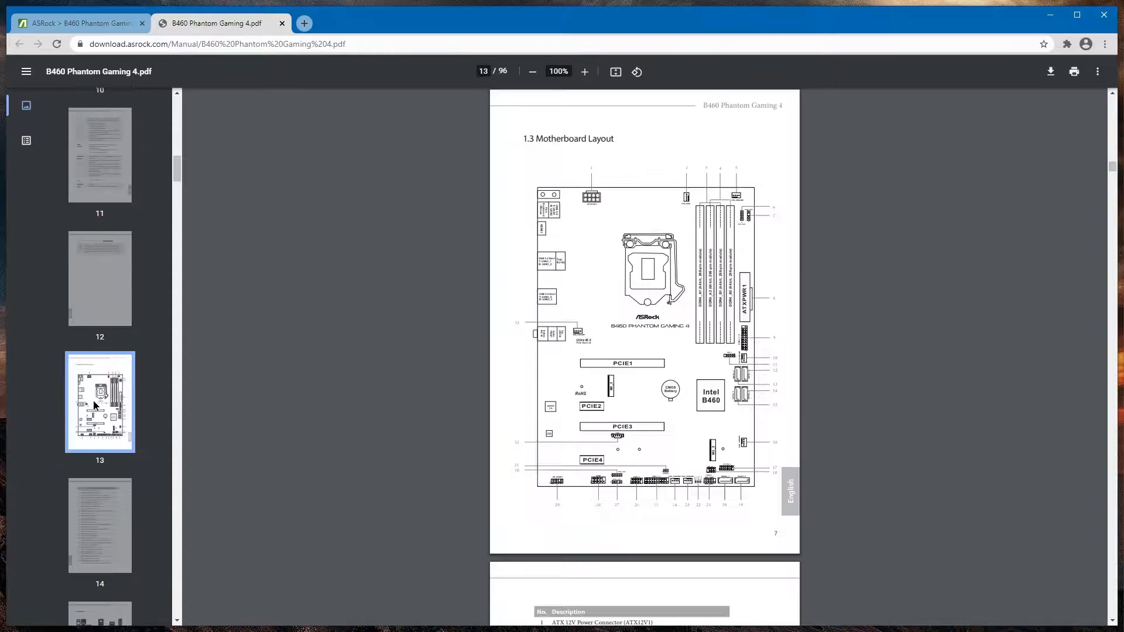
Magnify the page 13 layout diagram and locate the M2_3 and M2_2 slots
click(99, 155)
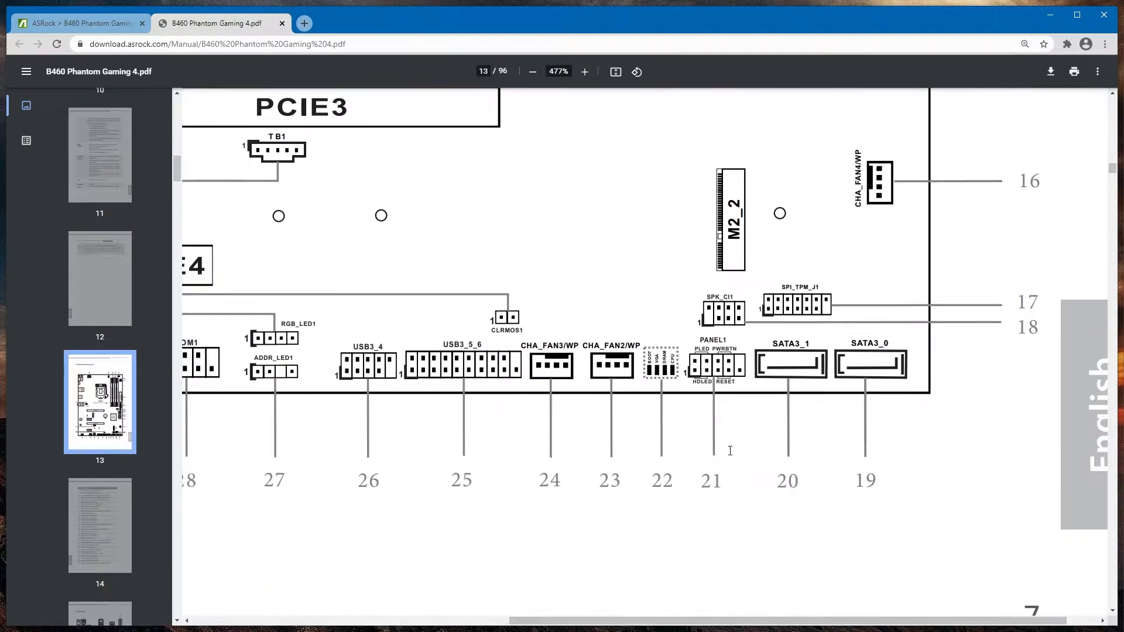
click(531, 71)
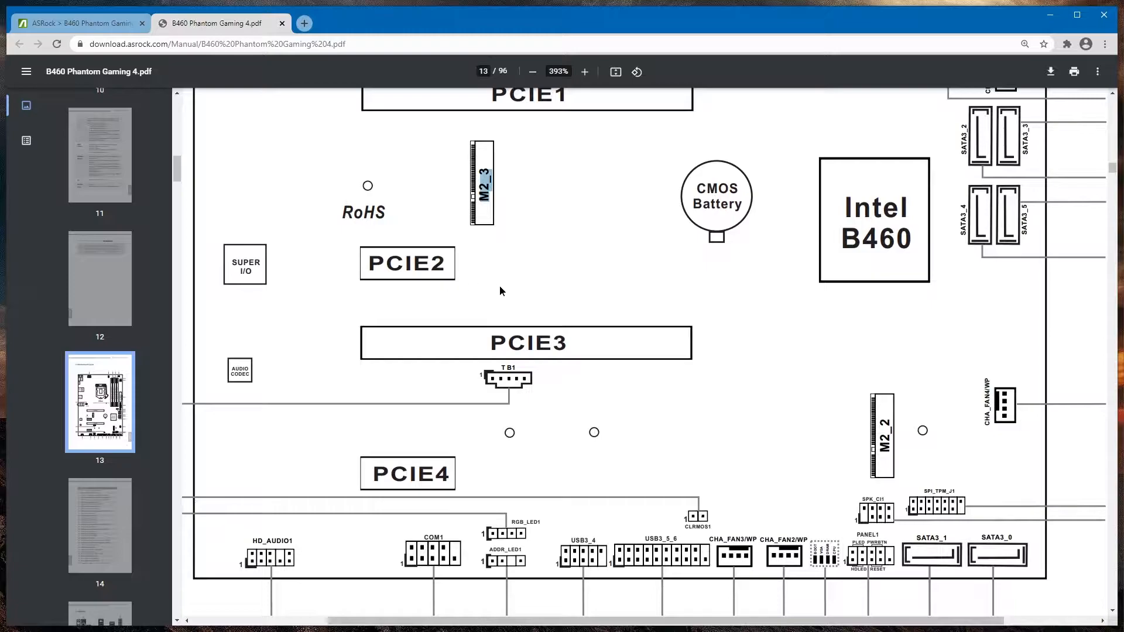
mouse_move(508, 205)
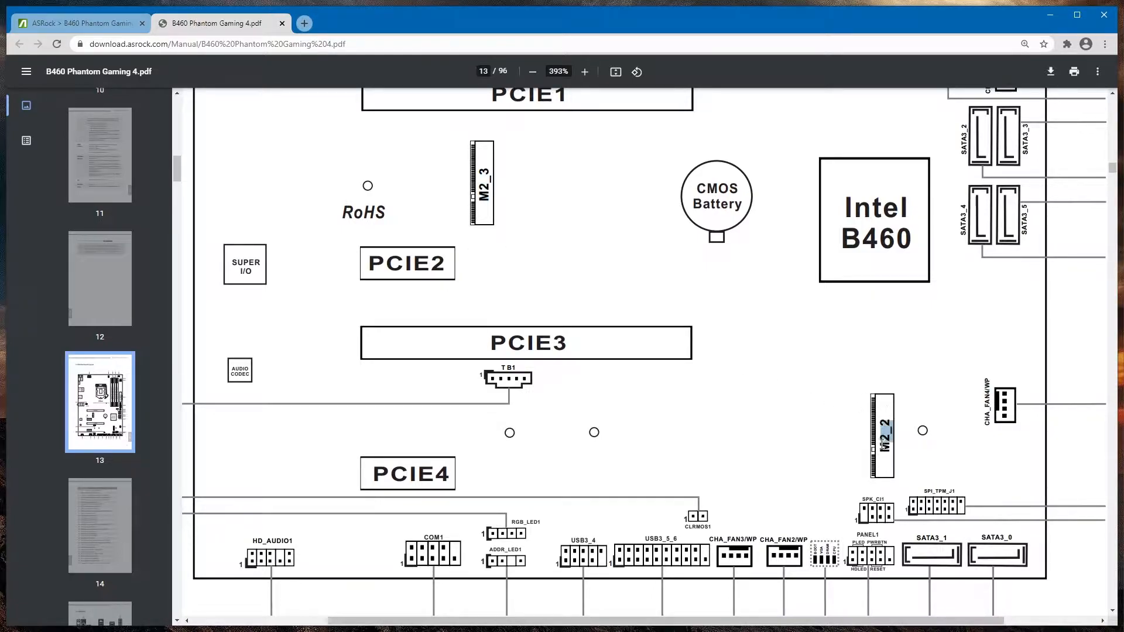
scroll(down, 3)
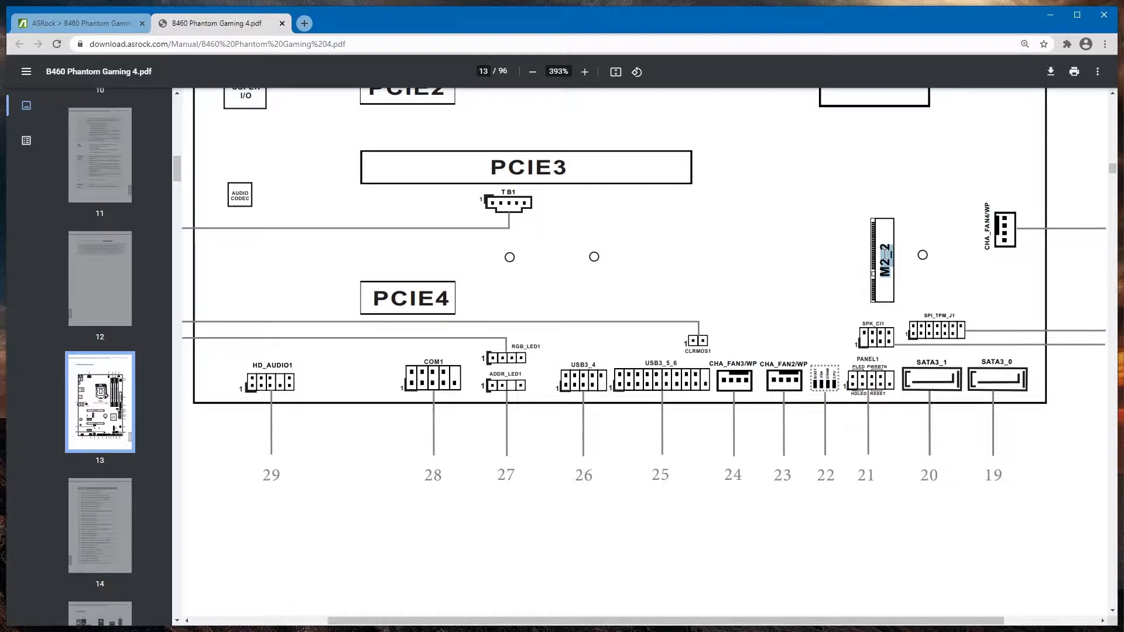
mouse_move(708, 226)
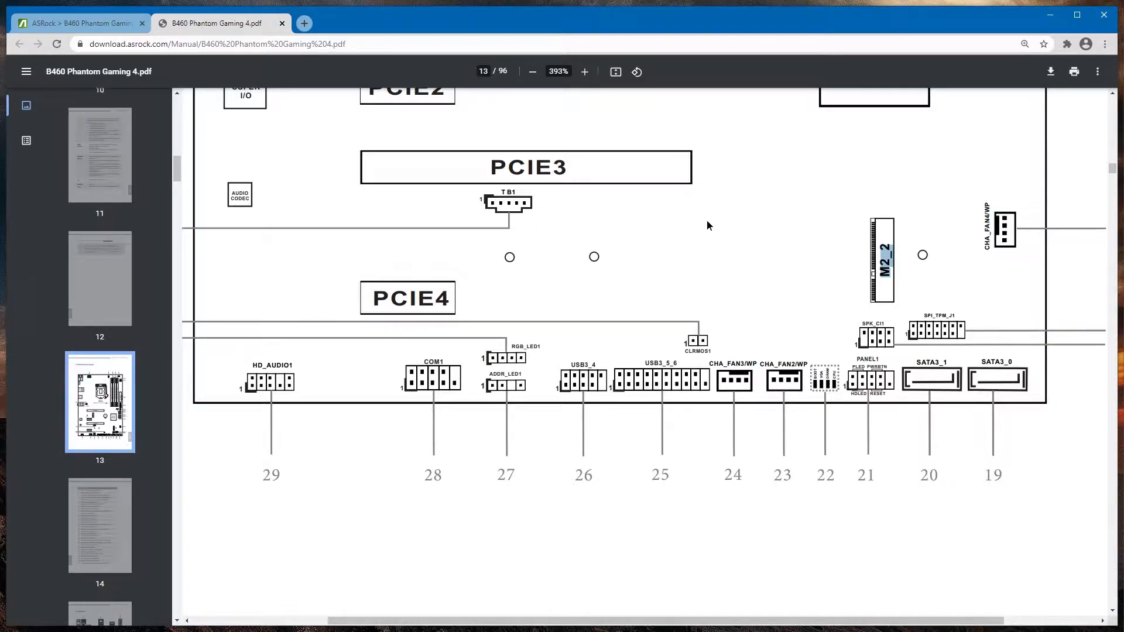
mouse_move(376, 344)
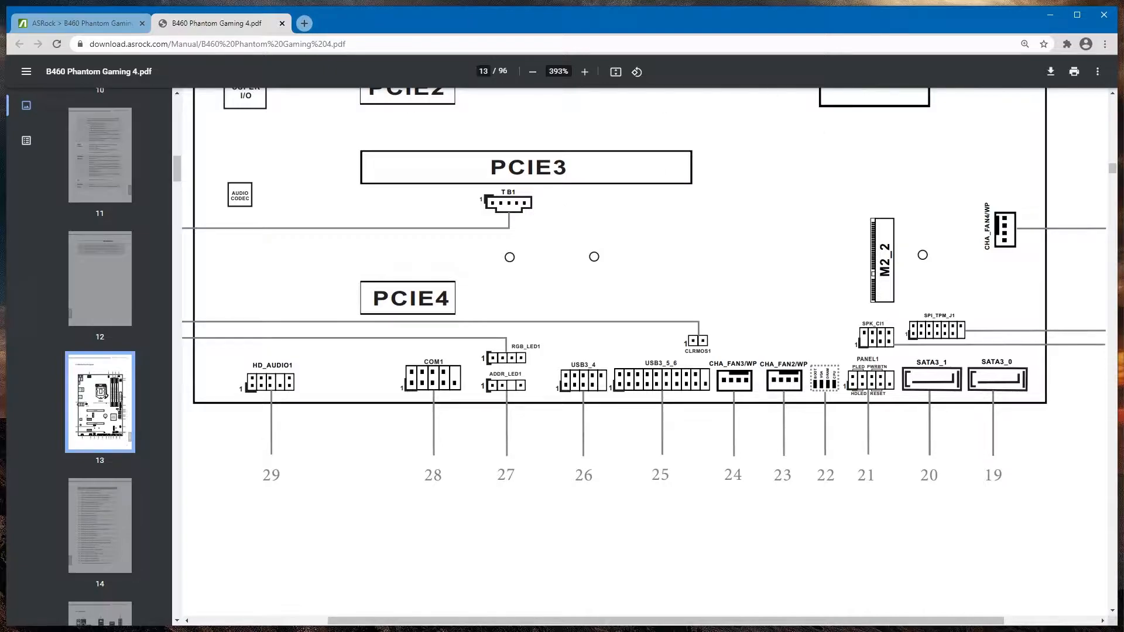
mouse_move(783, 144)
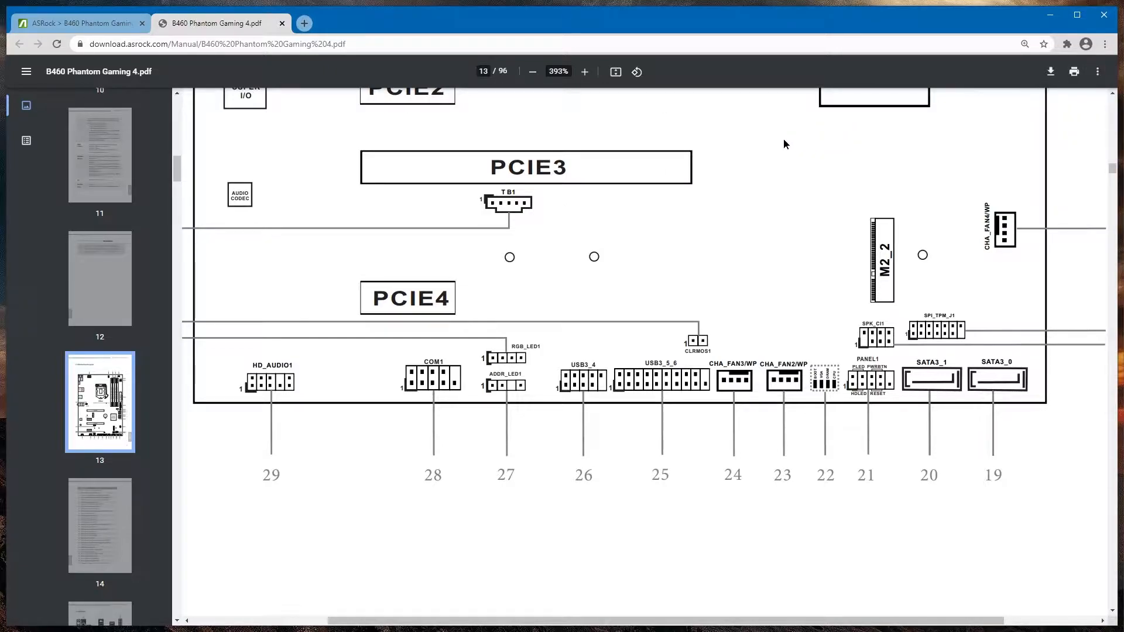
Search the manual for 'm.2'
key(Ctrl+f)
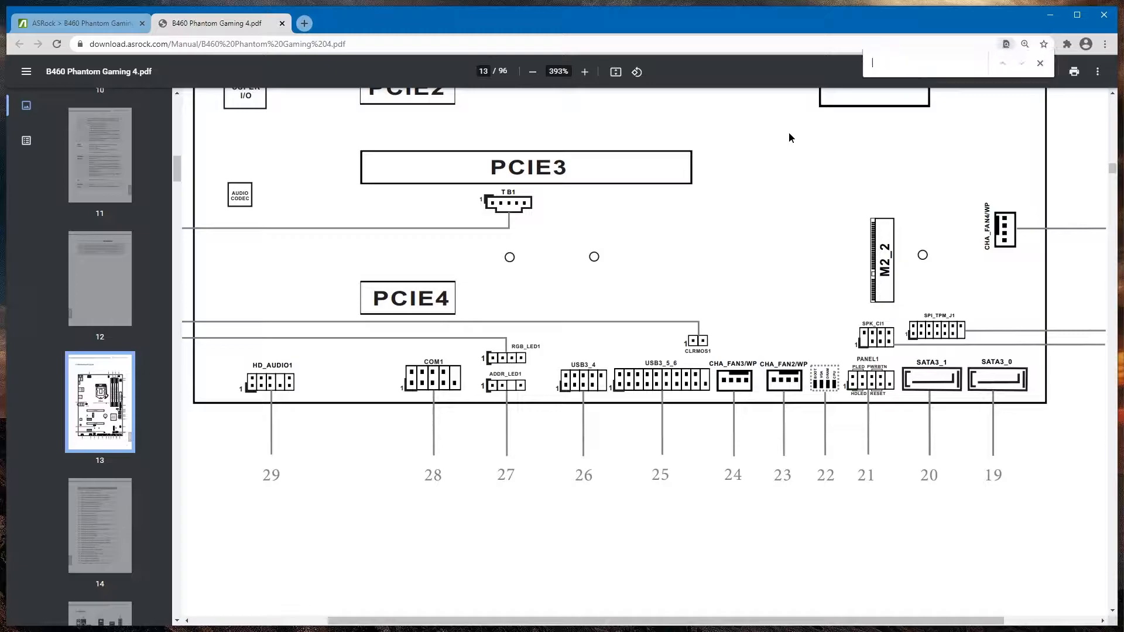
text(m)
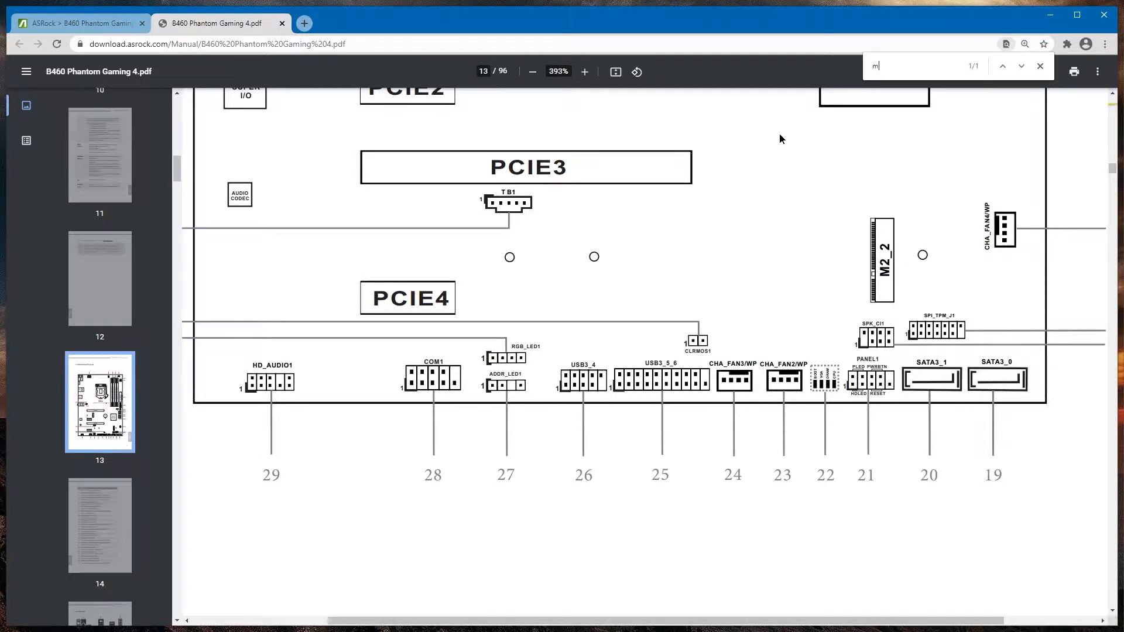
text(.2)
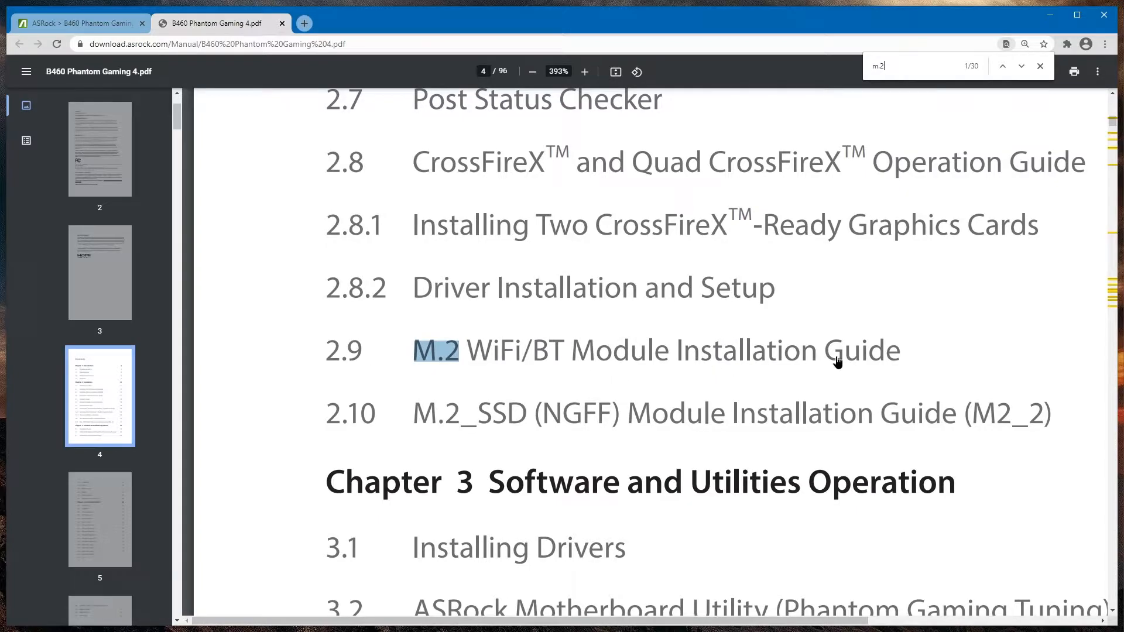
mouse_move(441, 422)
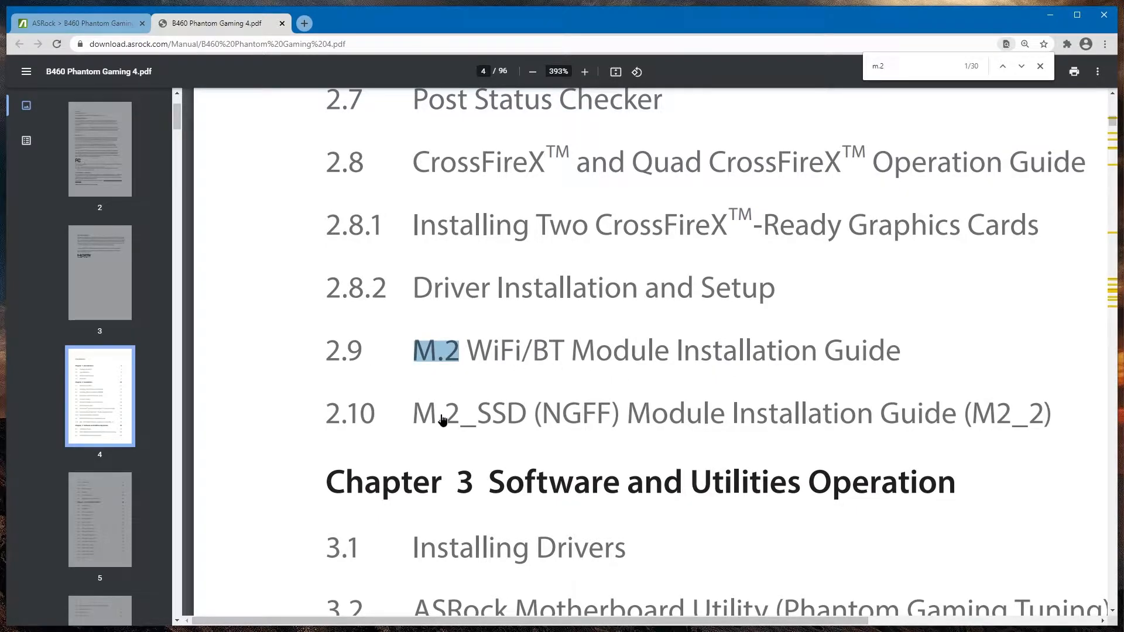
Jump to section 2.10 M.2_SSD and highlight the note that SATA3_0 gets disabled
click(1020, 66)
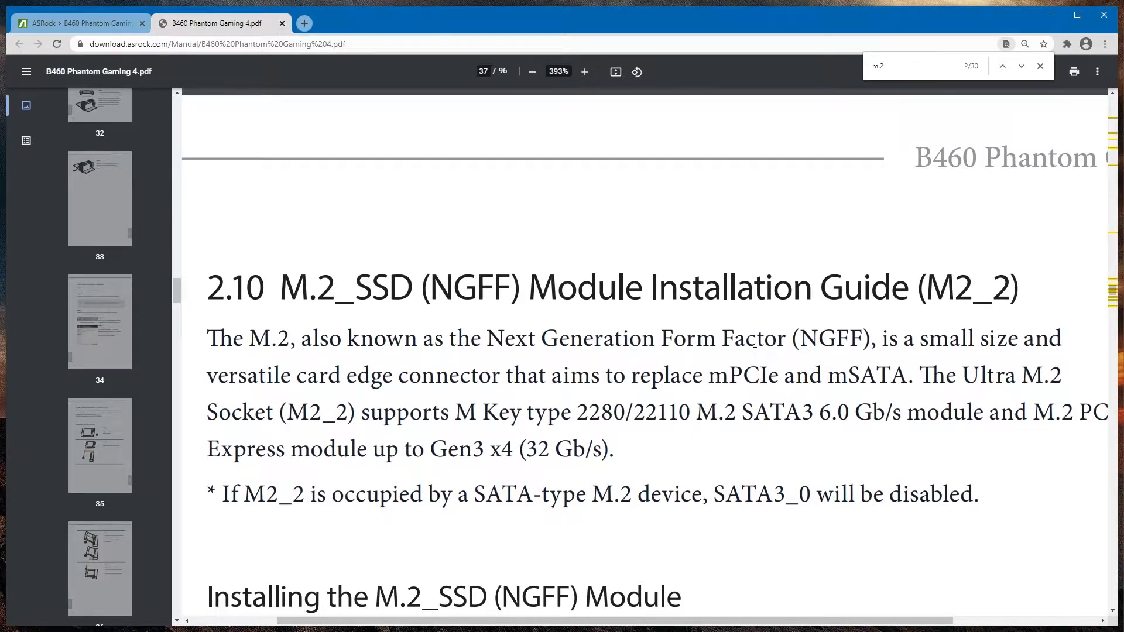
scroll(down, 3)
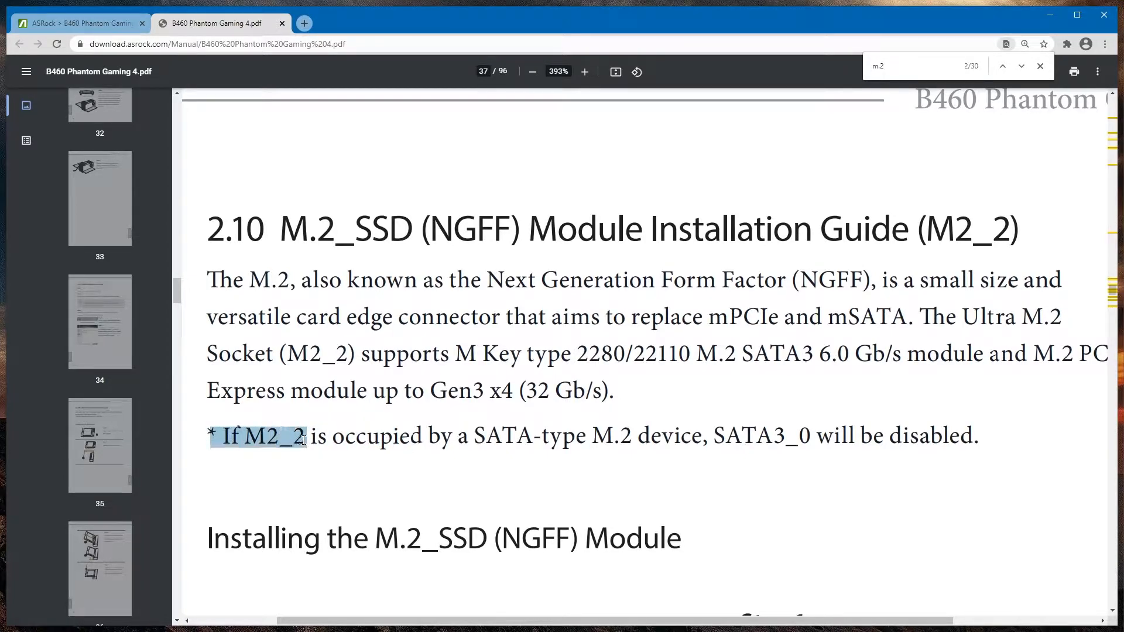
drag(304, 435, 556, 444)
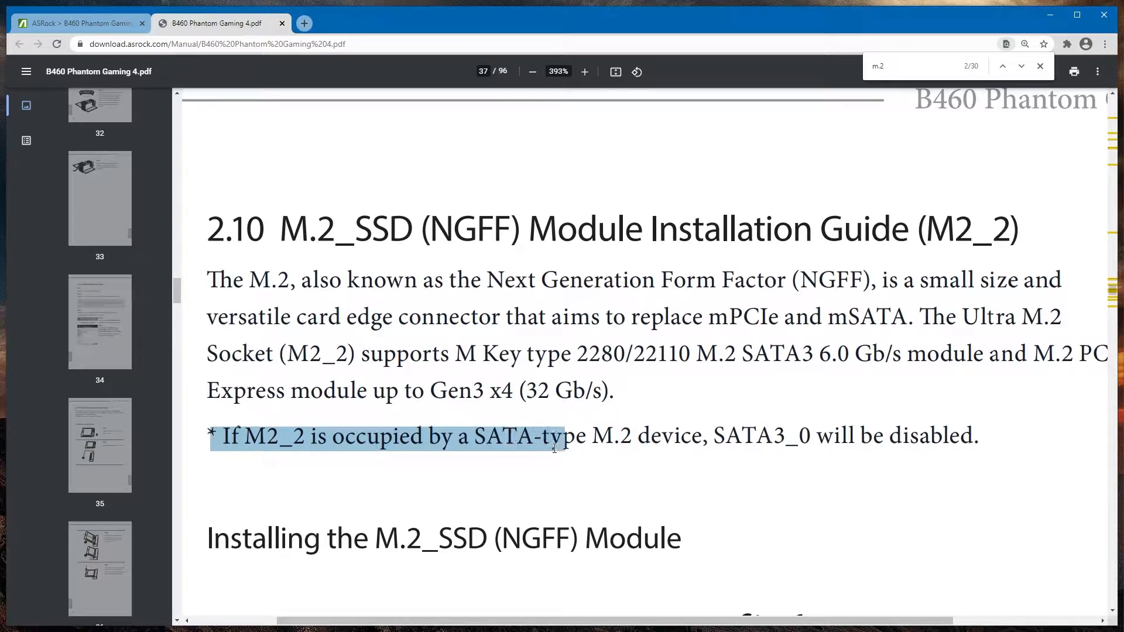
drag(561, 436, 748, 437)
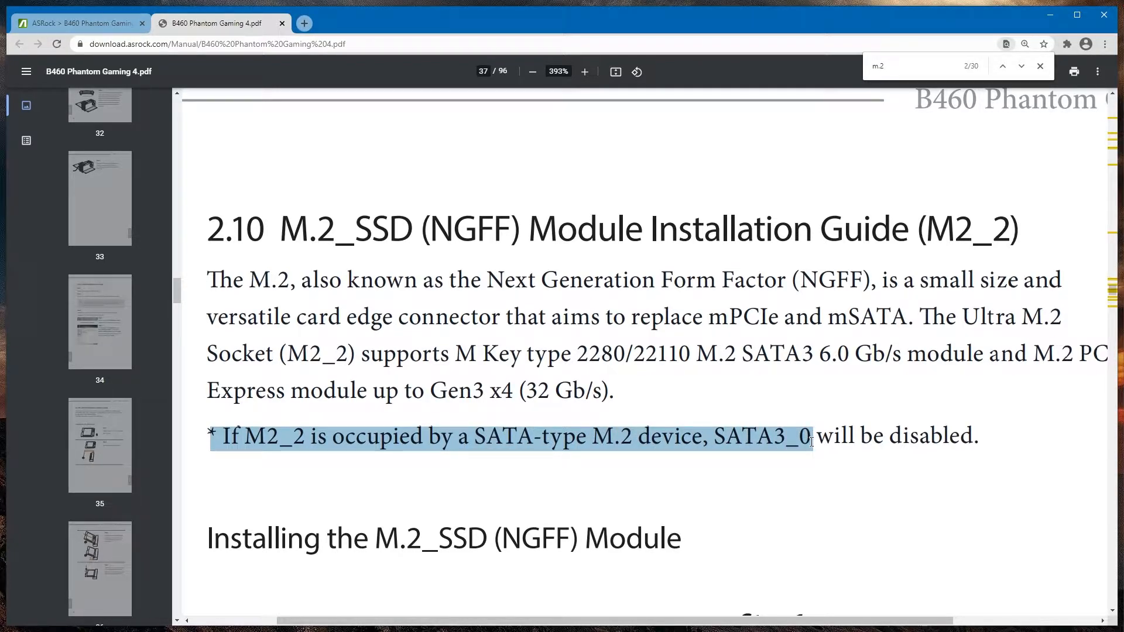
click(1003, 66)
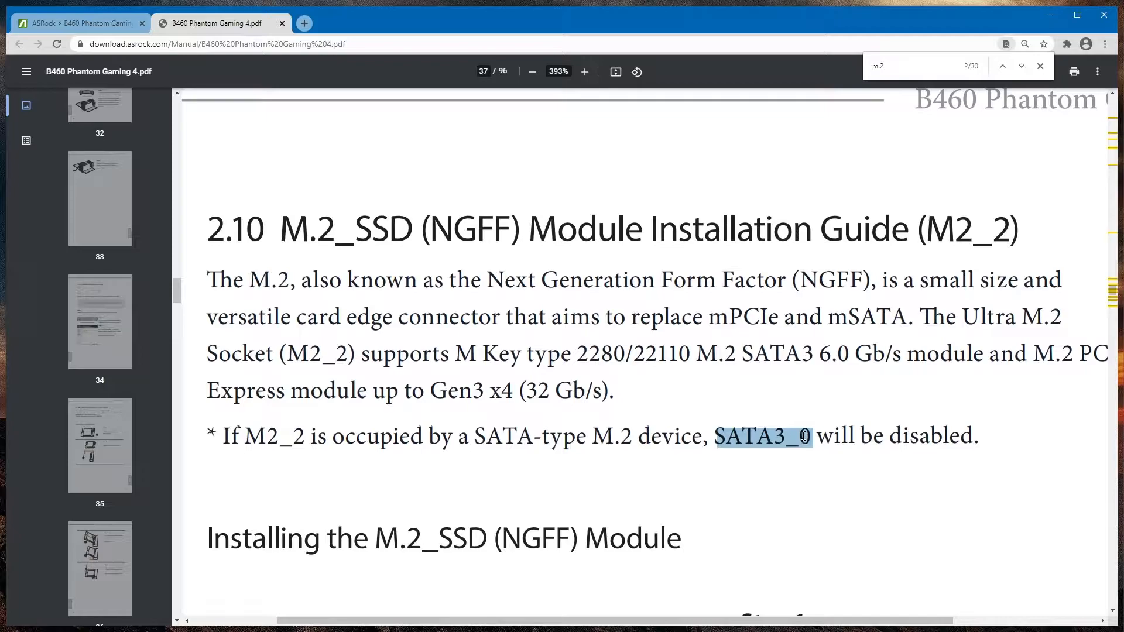
Search the manual for 'SATA3_0' and step to its match on page 13
text(SATA3_0)
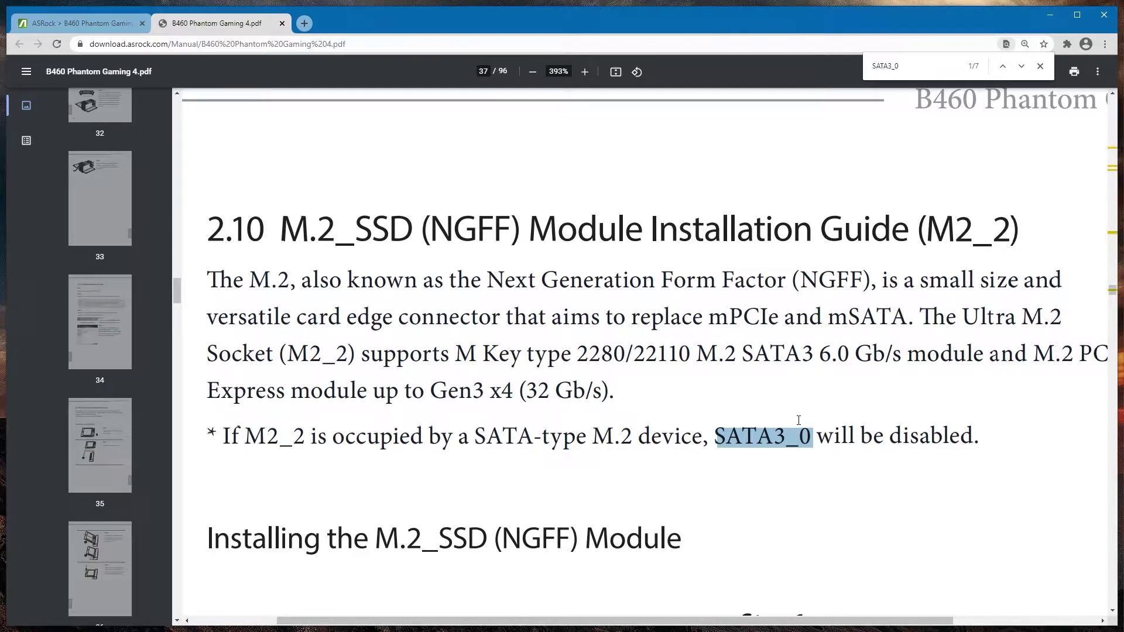
click(1022, 65)
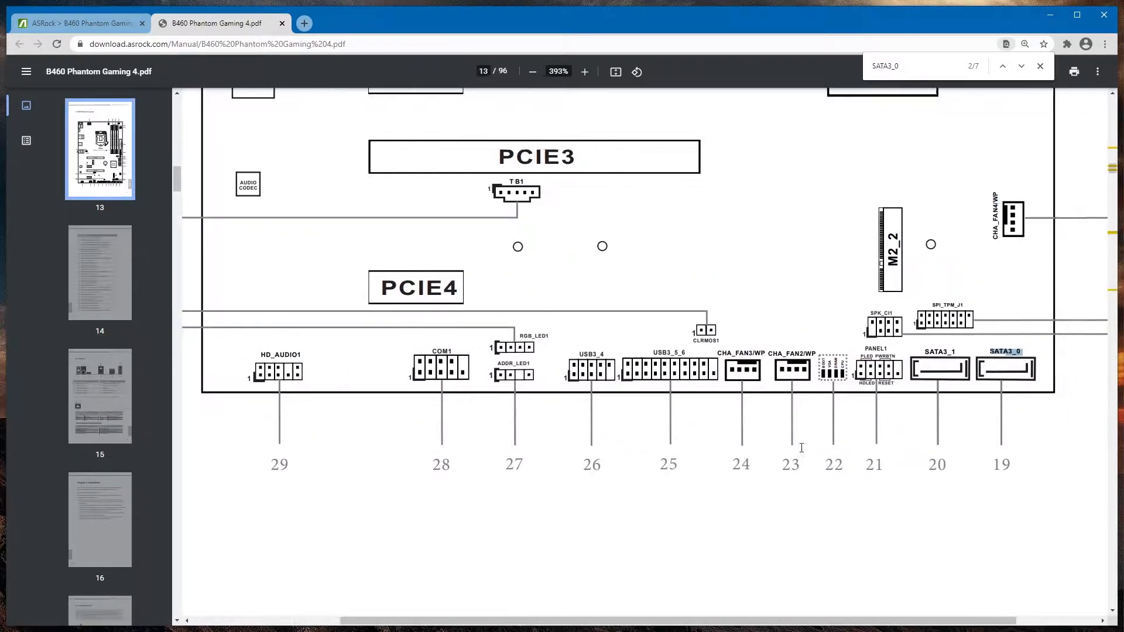
click(584, 71)
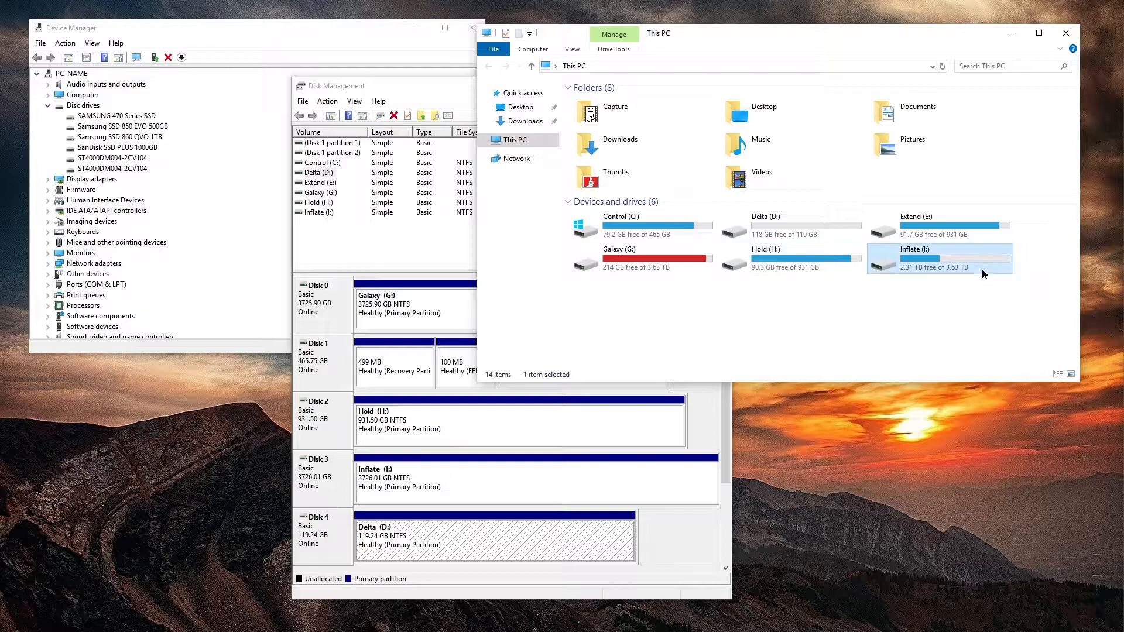
Select the Galaxy (G:) drive, 214 GB free of 3.63 TB, in This PC
click(644, 258)
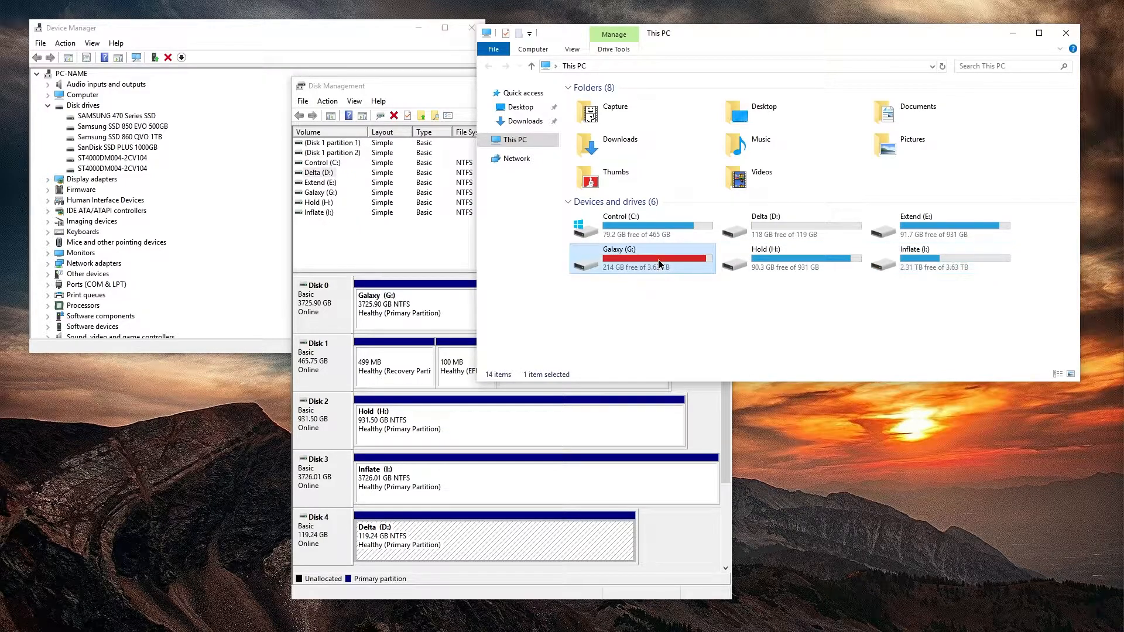
mouse_move(426, 244)
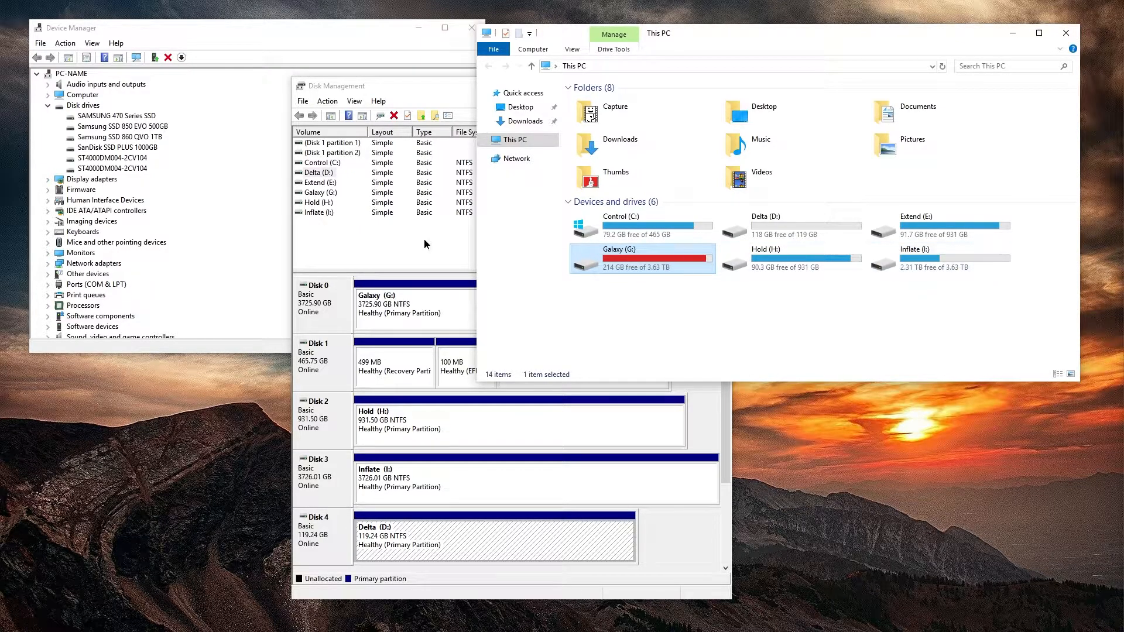
mouse_move(922, 261)
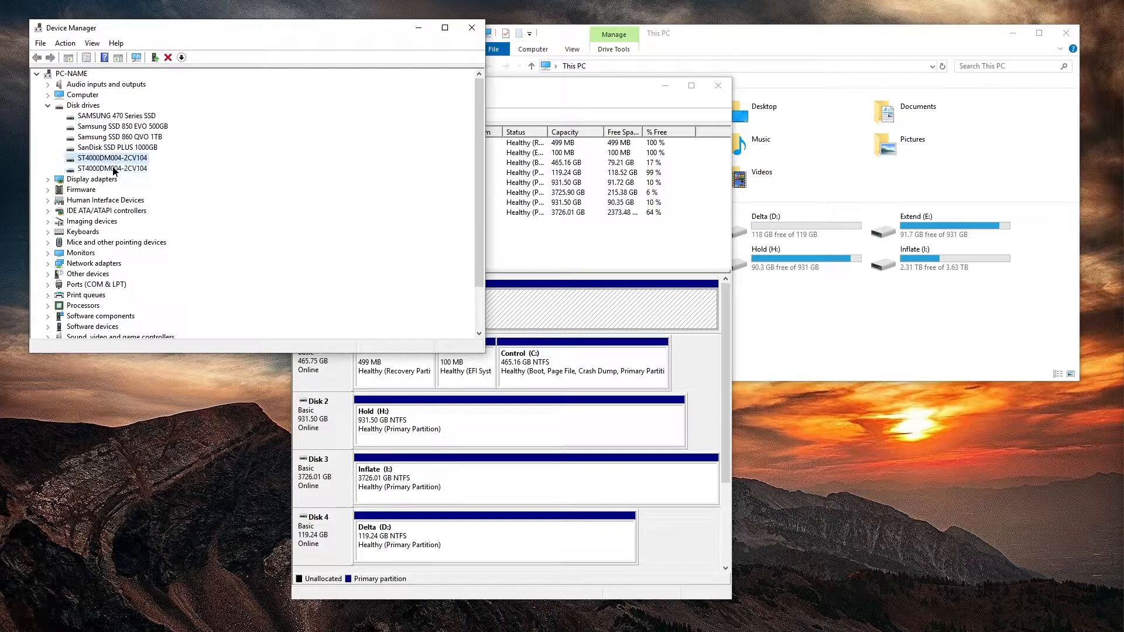
Check the volume information of both ST4000DM004-2CV104 disk drives
double_click(107, 158)
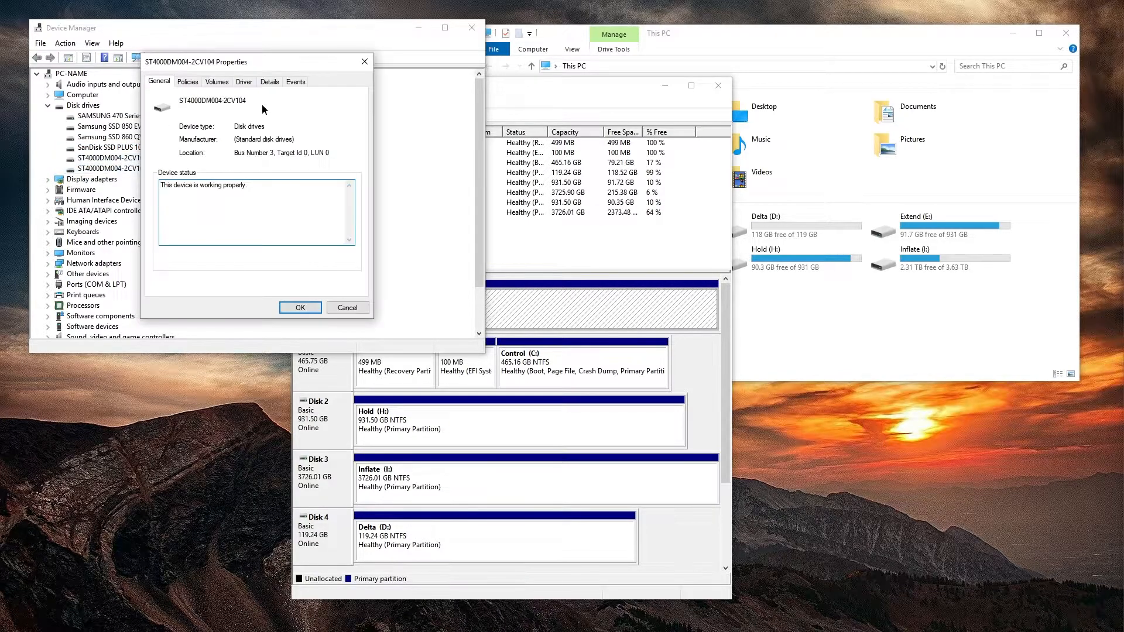
click(217, 82)
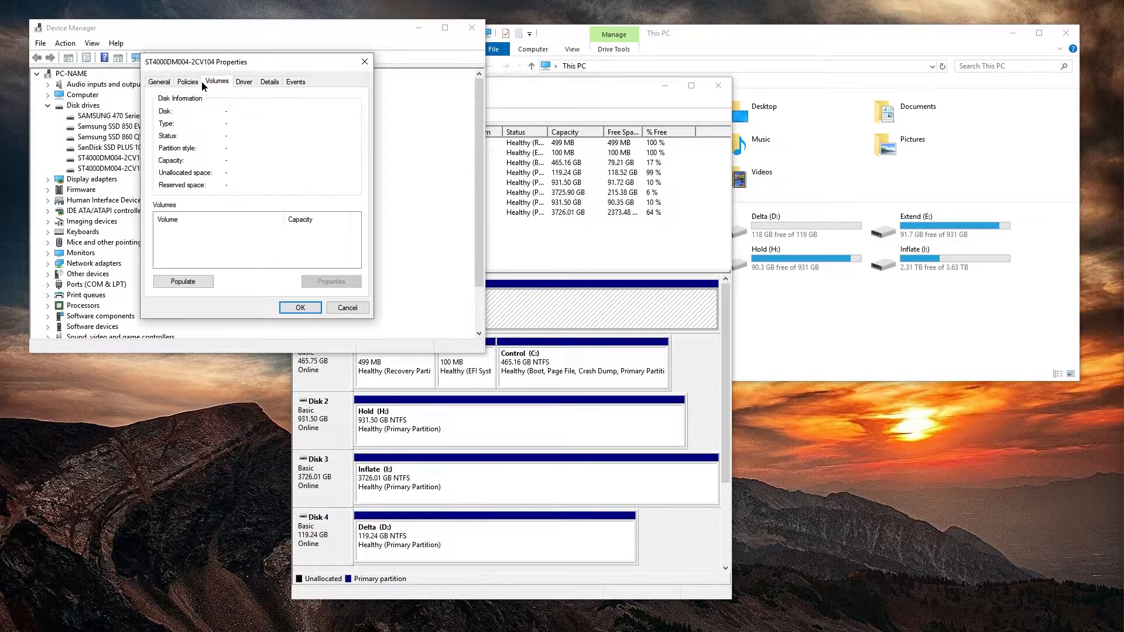
click(159, 82)
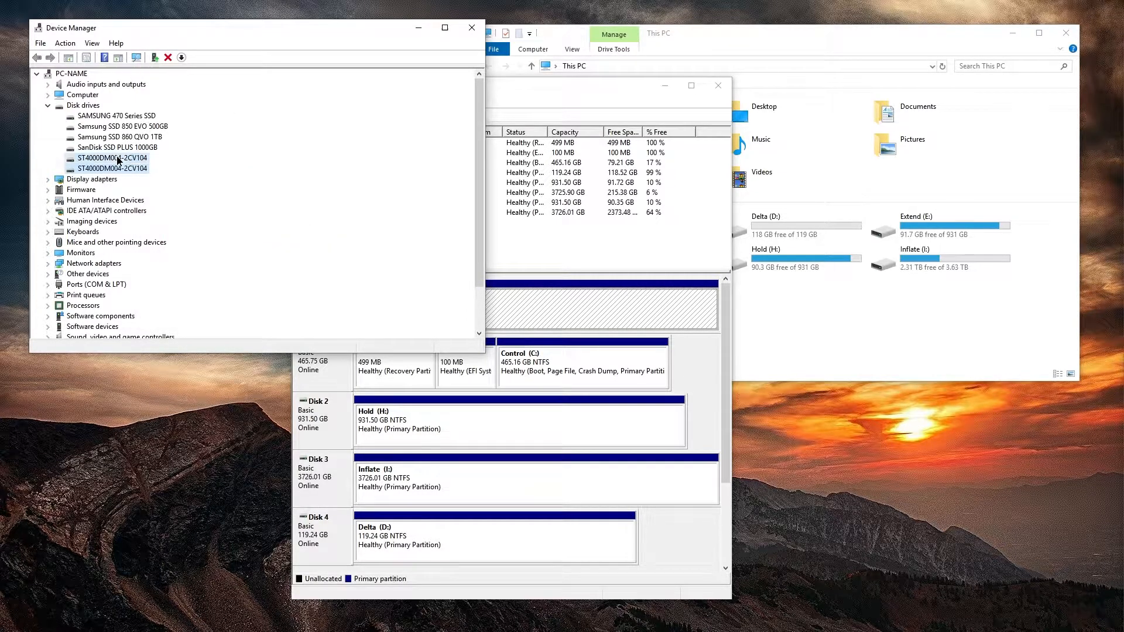
double_click(114, 158)
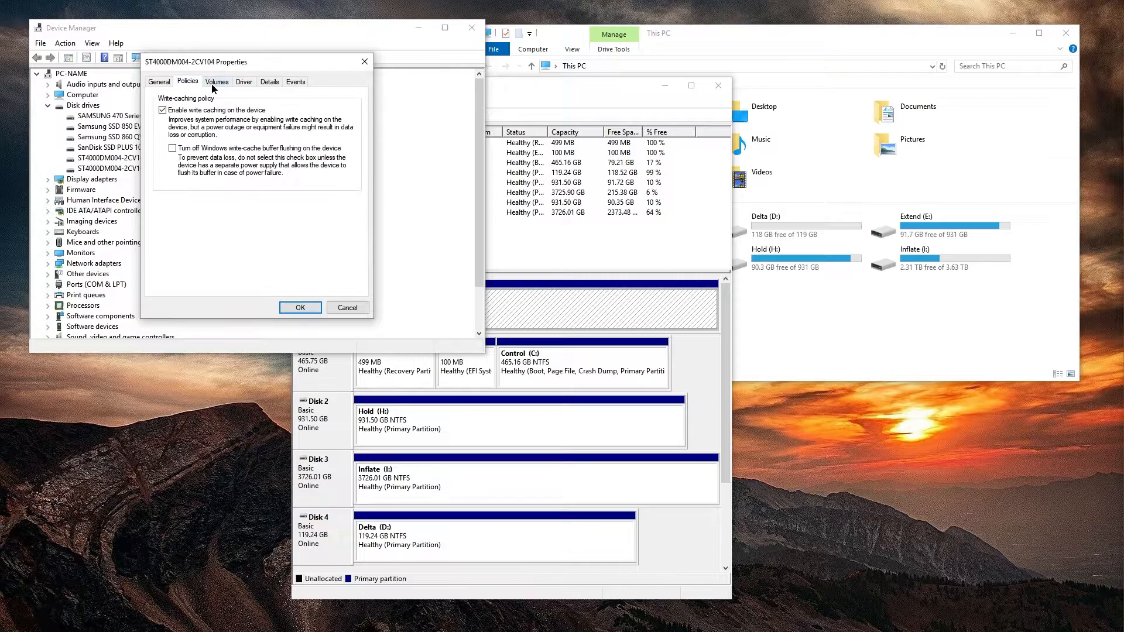
click(300, 307)
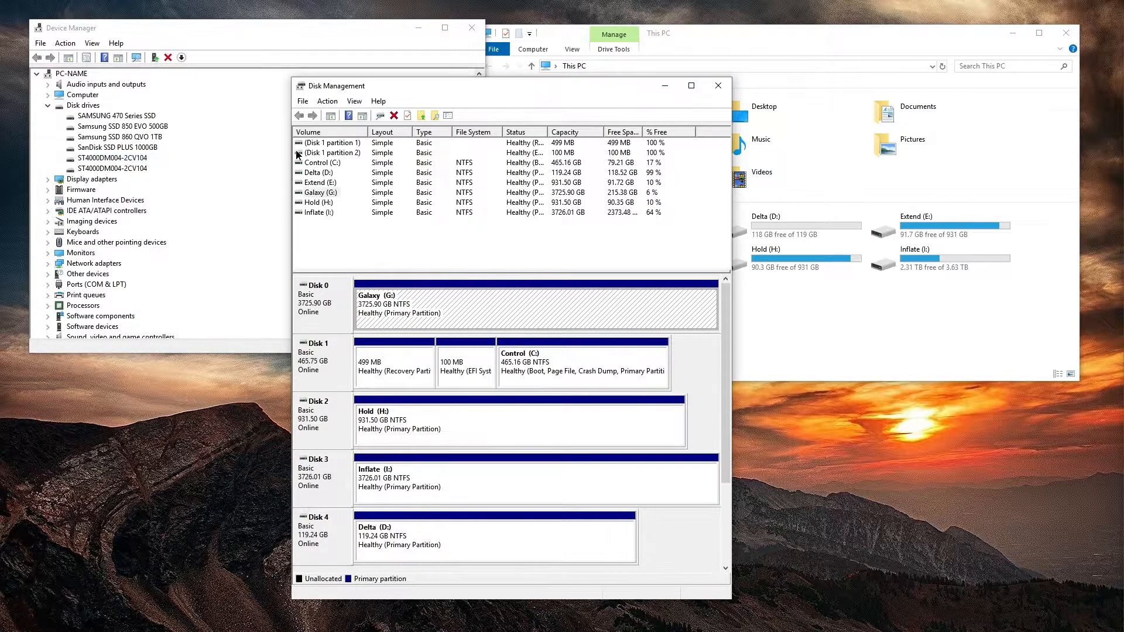
mouse_move(327, 287)
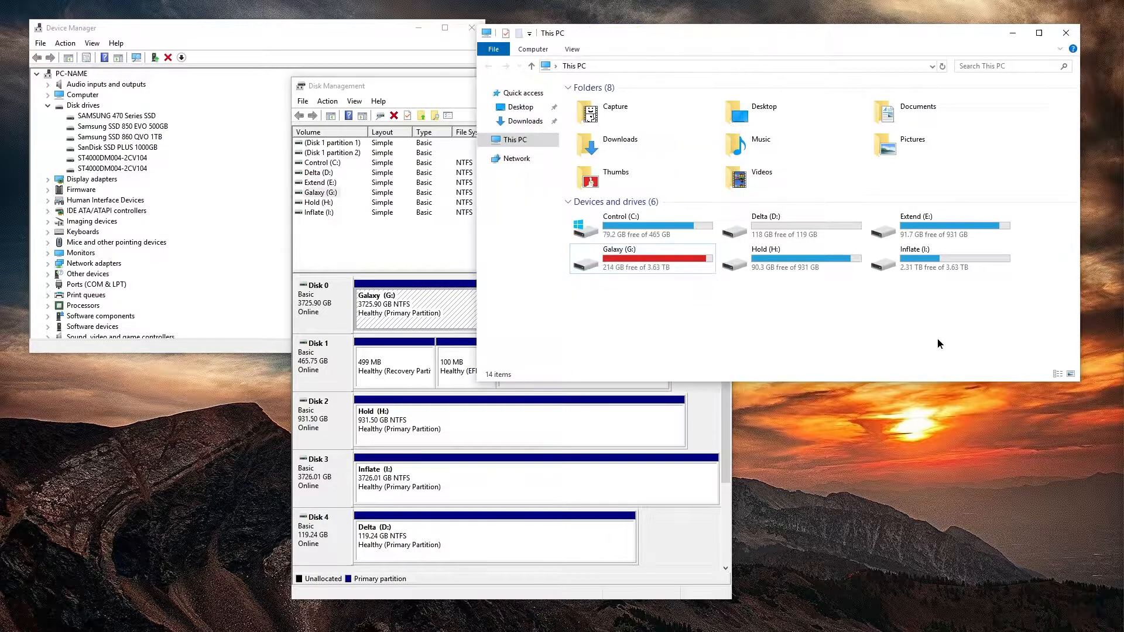
Select the Delta (D:) drive, 118 GB free, in This PC
click(640, 257)
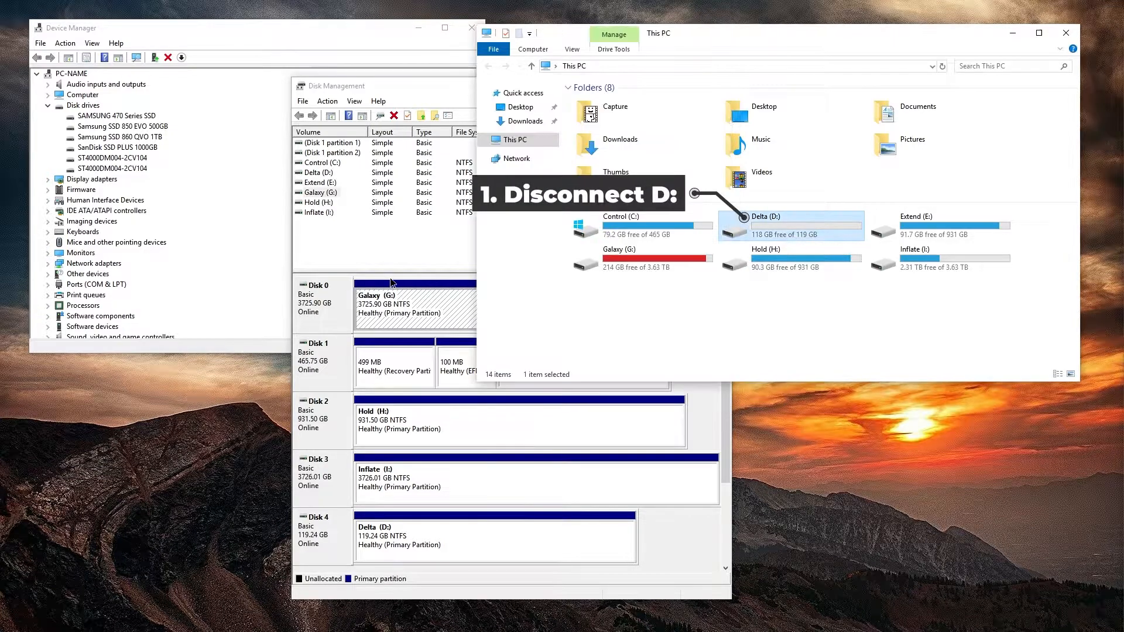
mouse_move(766, 230)
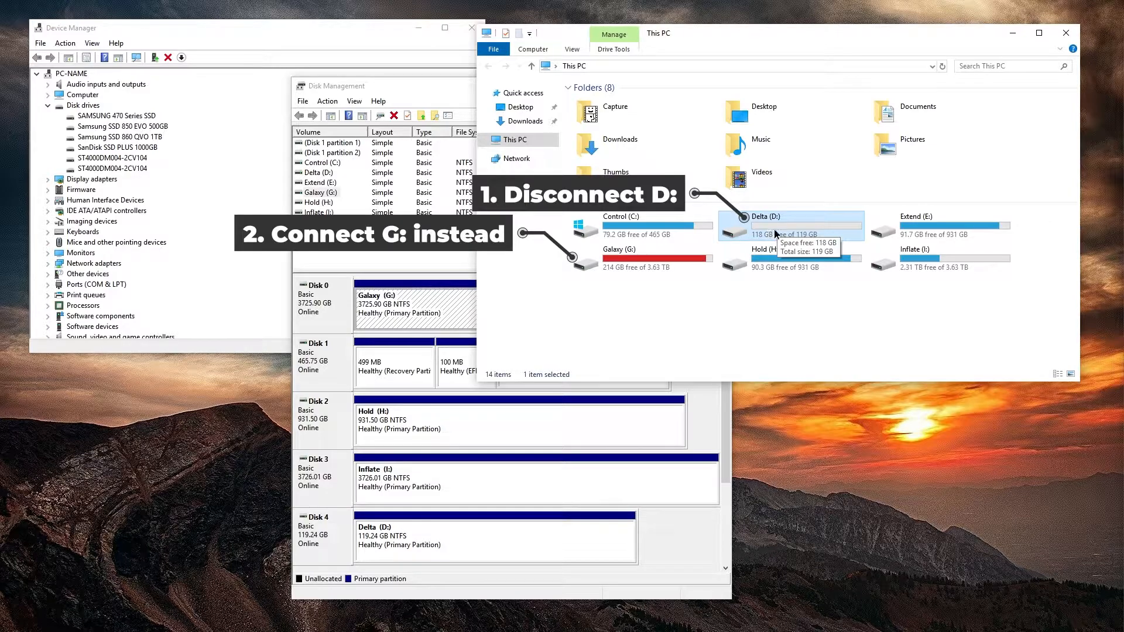
mouse_move(770, 224)
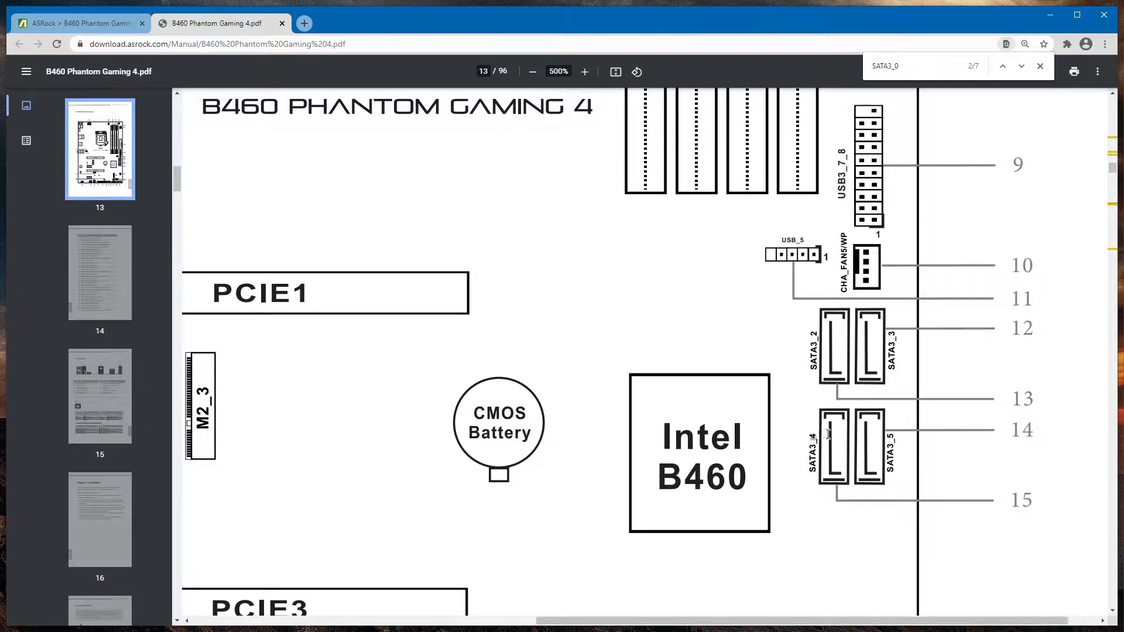
Zoom in on the SATA3_2–SATA3_5 connectors and M2_3 slot in the board diagram
double_click(811, 453)
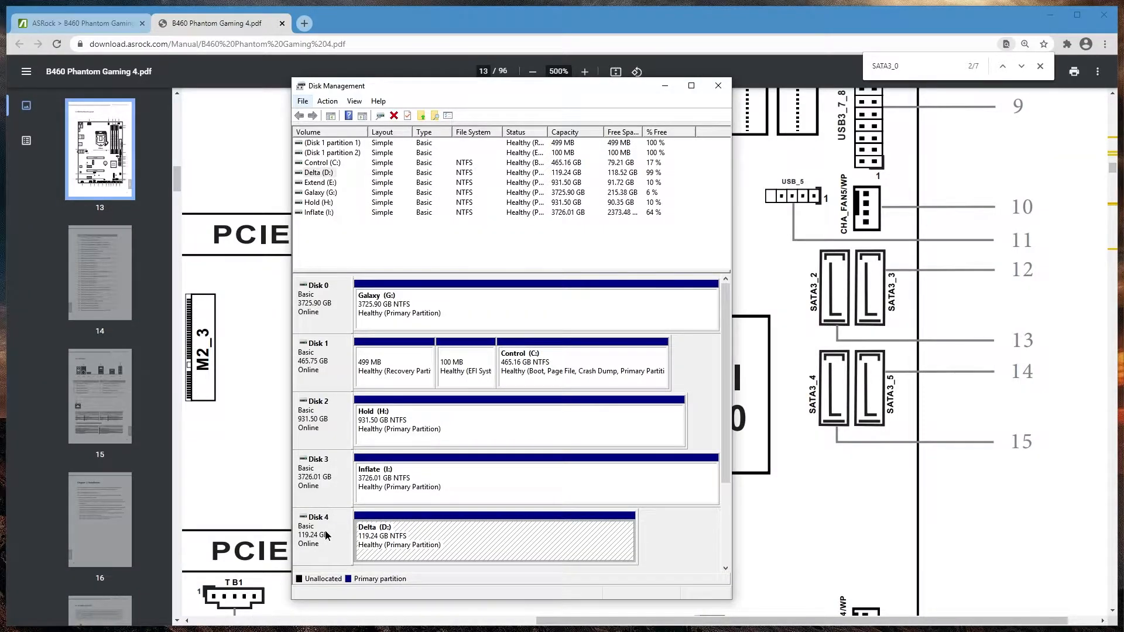
mouse_move(313, 542)
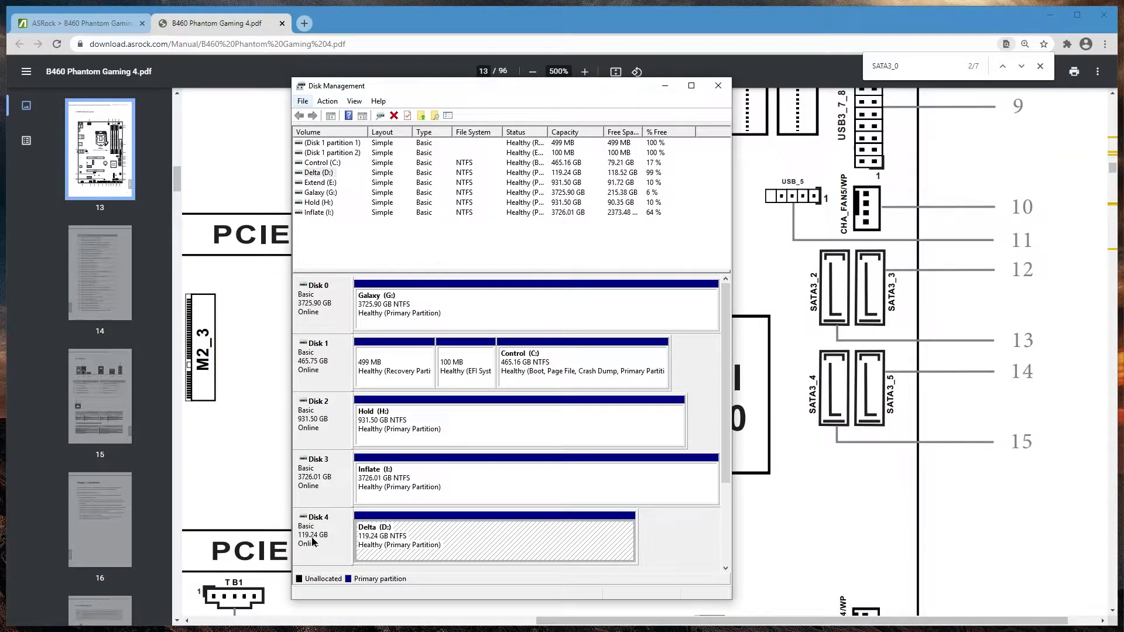
Dismiss the Disk Management overview to show the manual's page 13 board layout
click(718, 85)
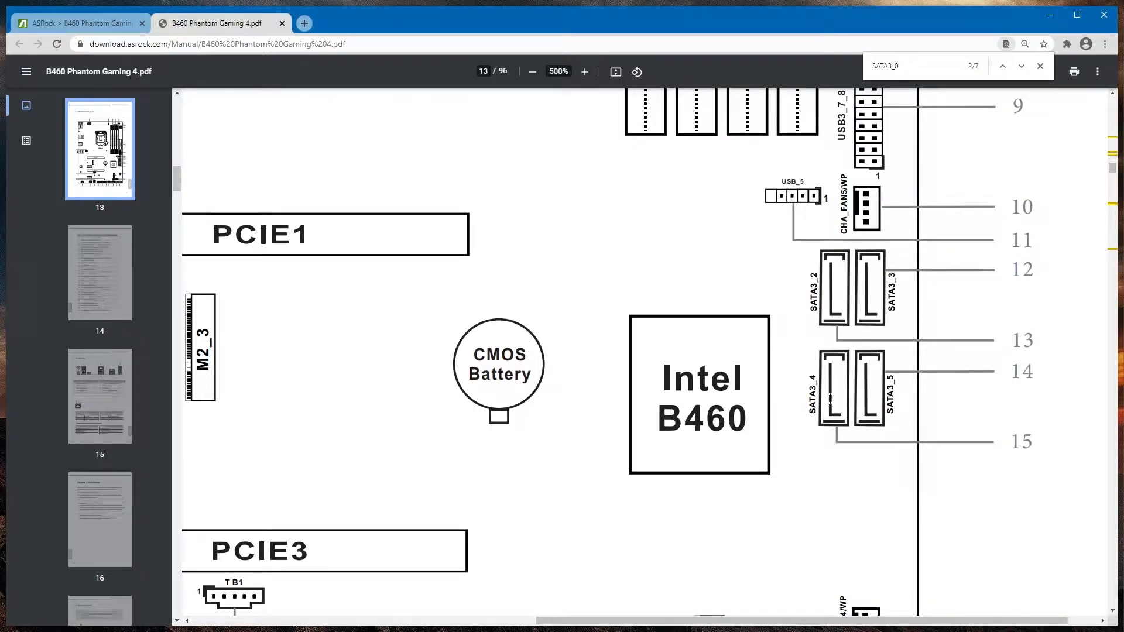
Scroll down the zoomed page 13 to locate the M2_2 slot
scroll(down, 3)
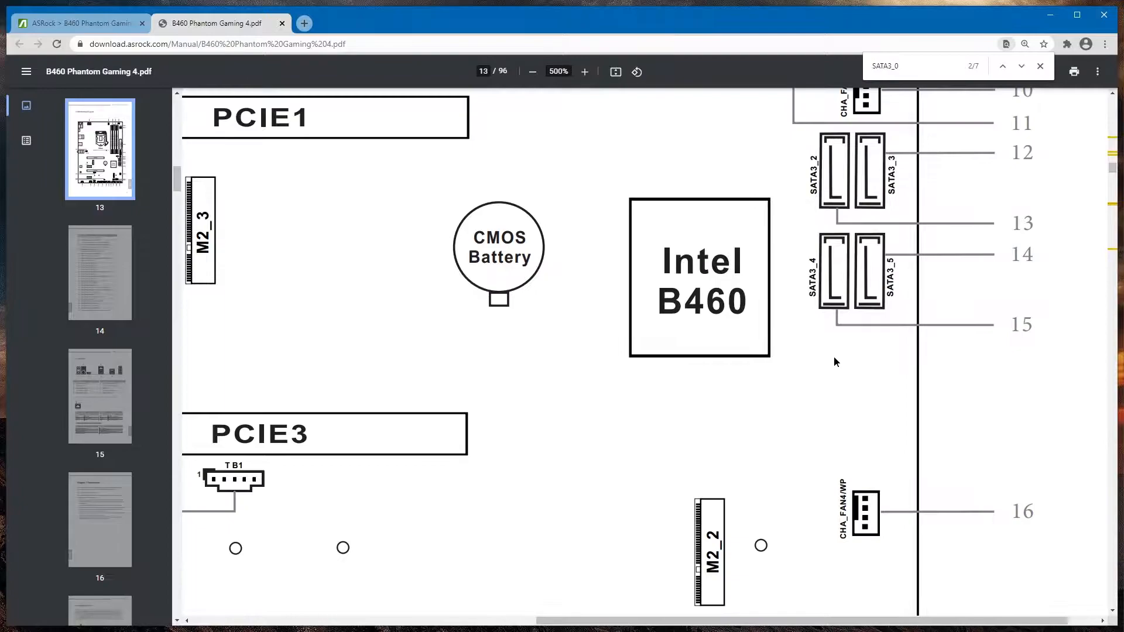
scroll(down, 3)
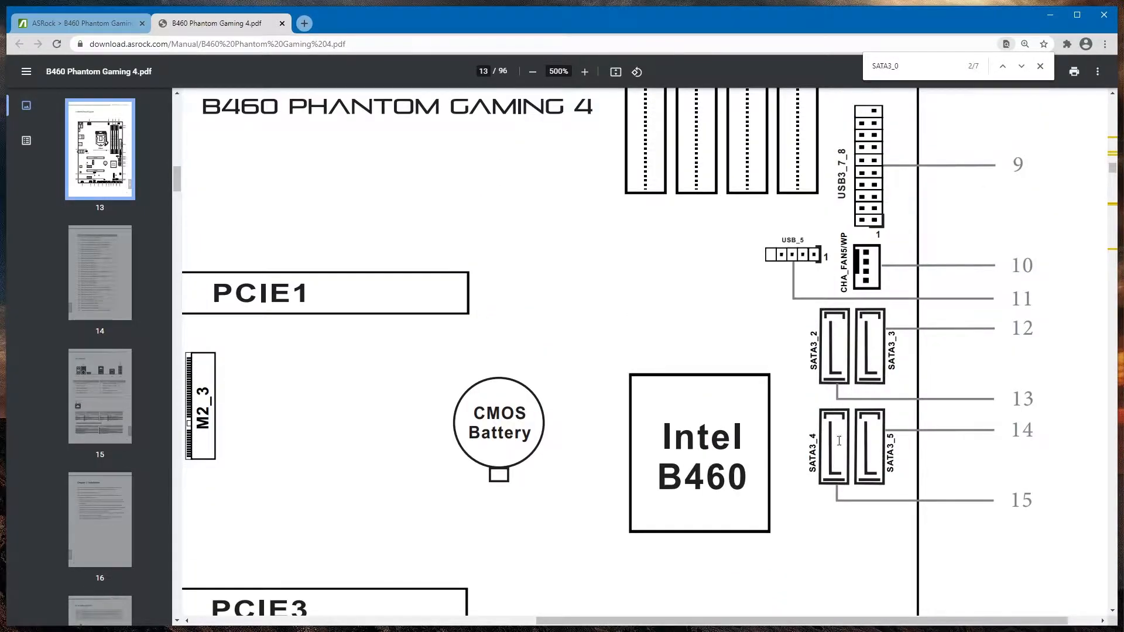
scroll(down, 3)
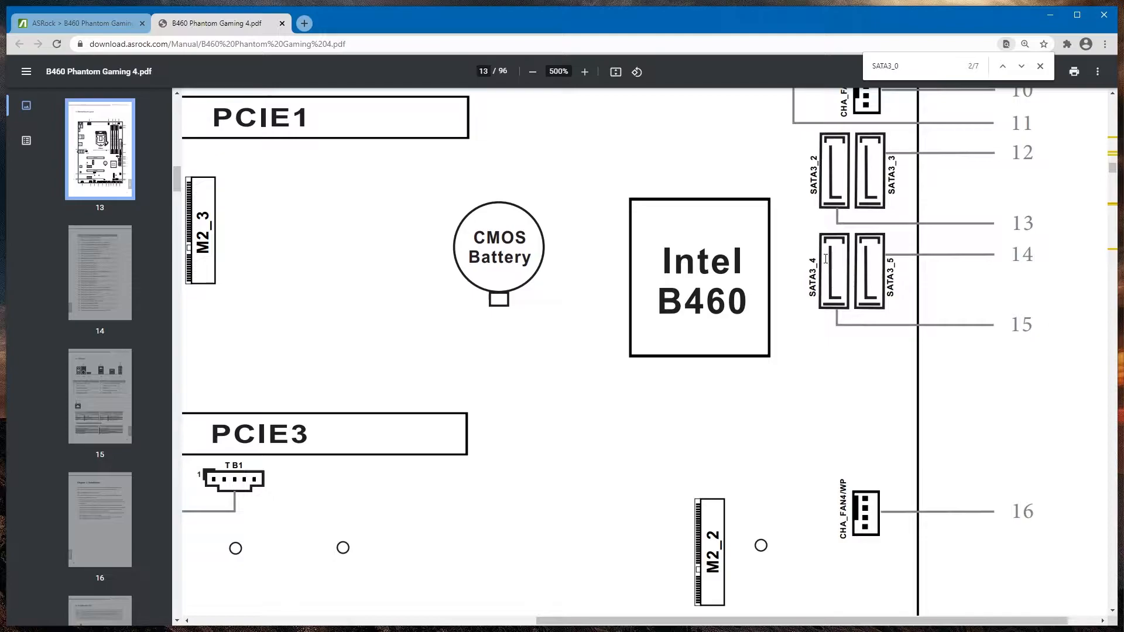
scroll(down, 3)
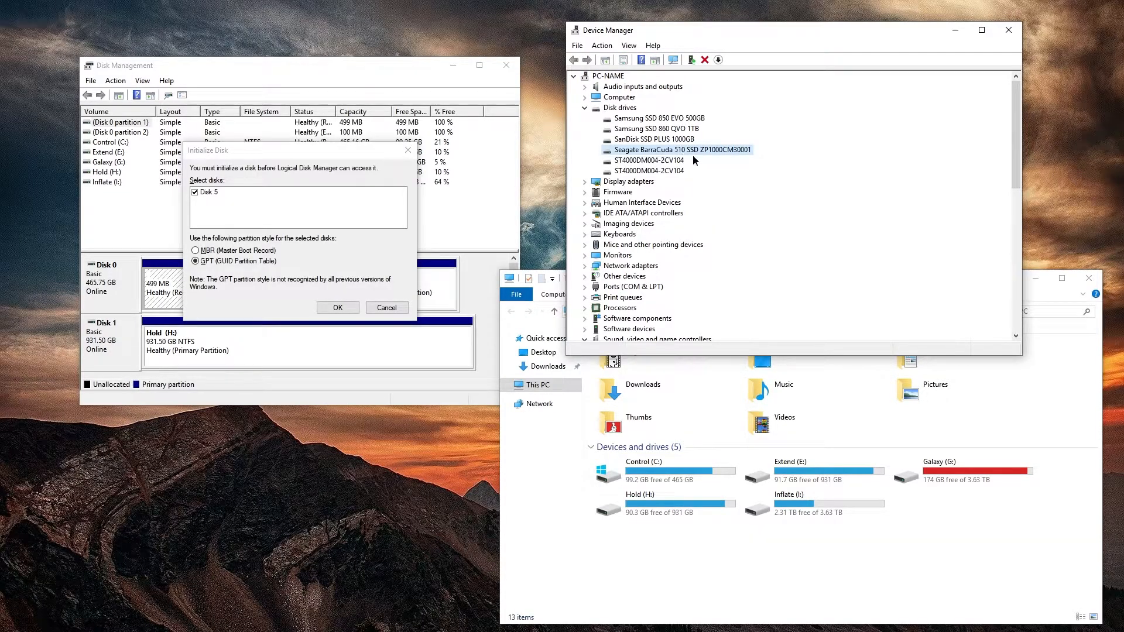
mouse_move(716, 155)
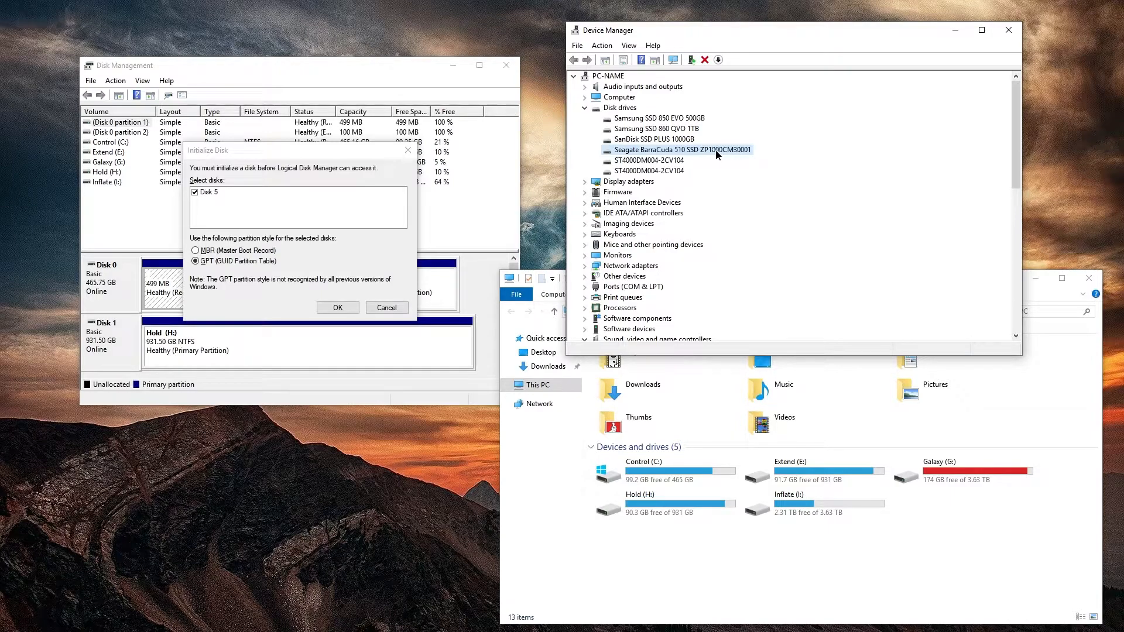
mouse_move(546, 128)
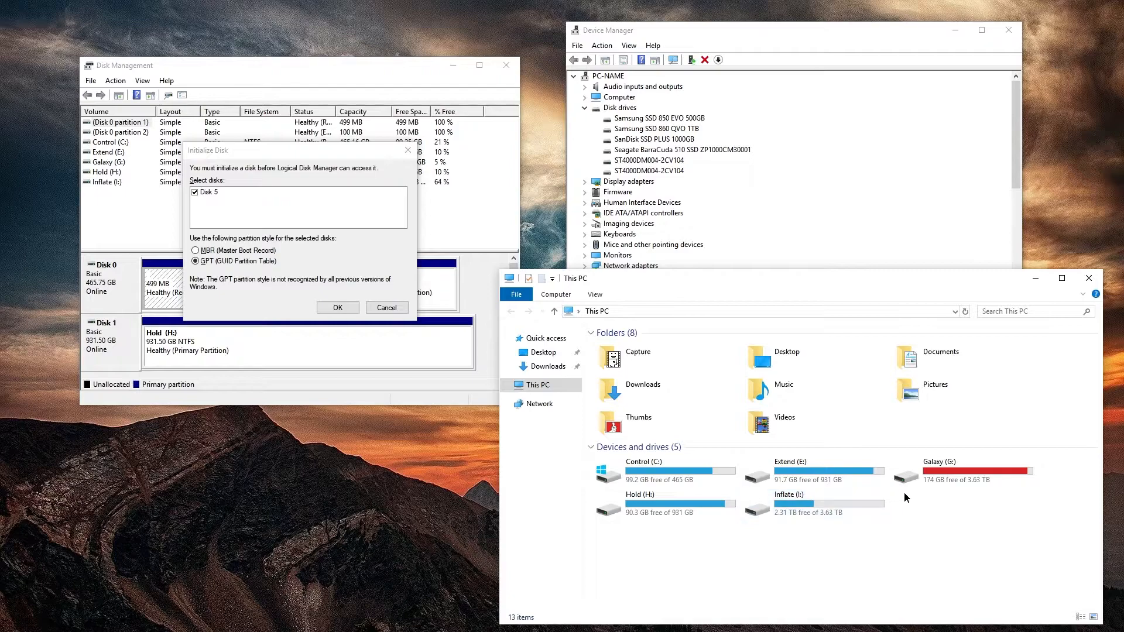
mouse_move(329, 191)
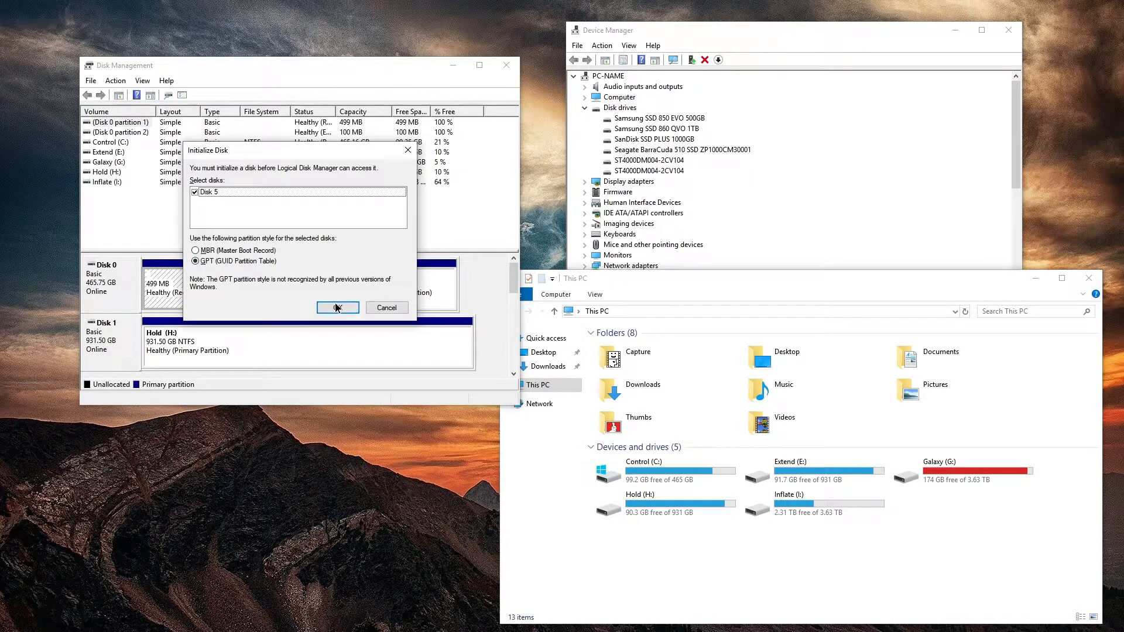
Initialize Disk 5 as GPT and right-click its unallocated space
click(337, 307)
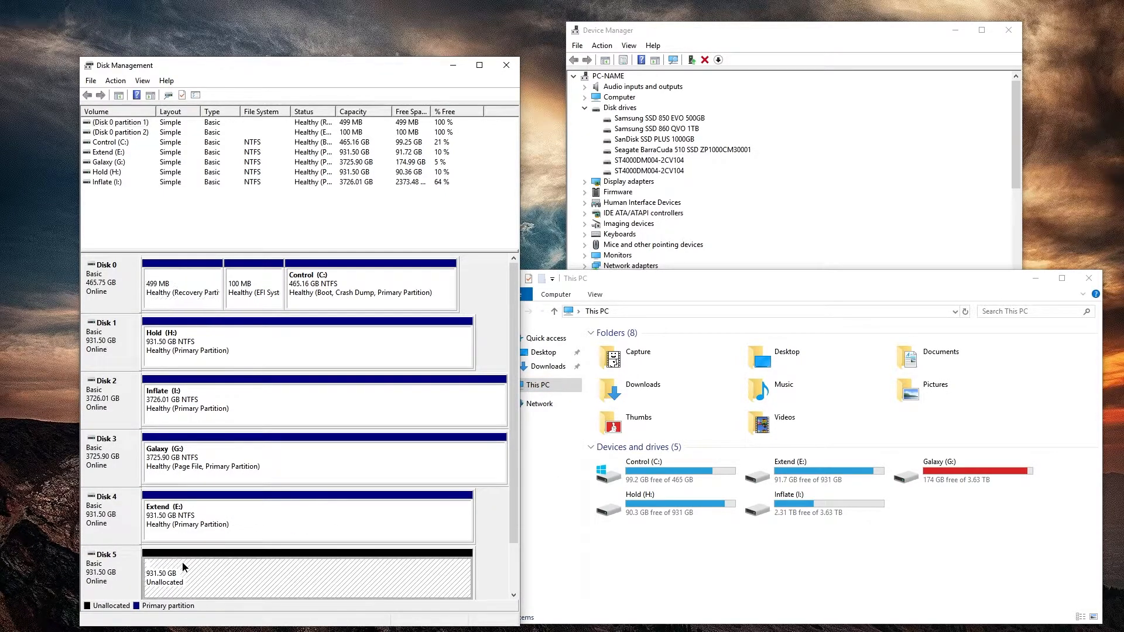
mouse_move(614, 515)
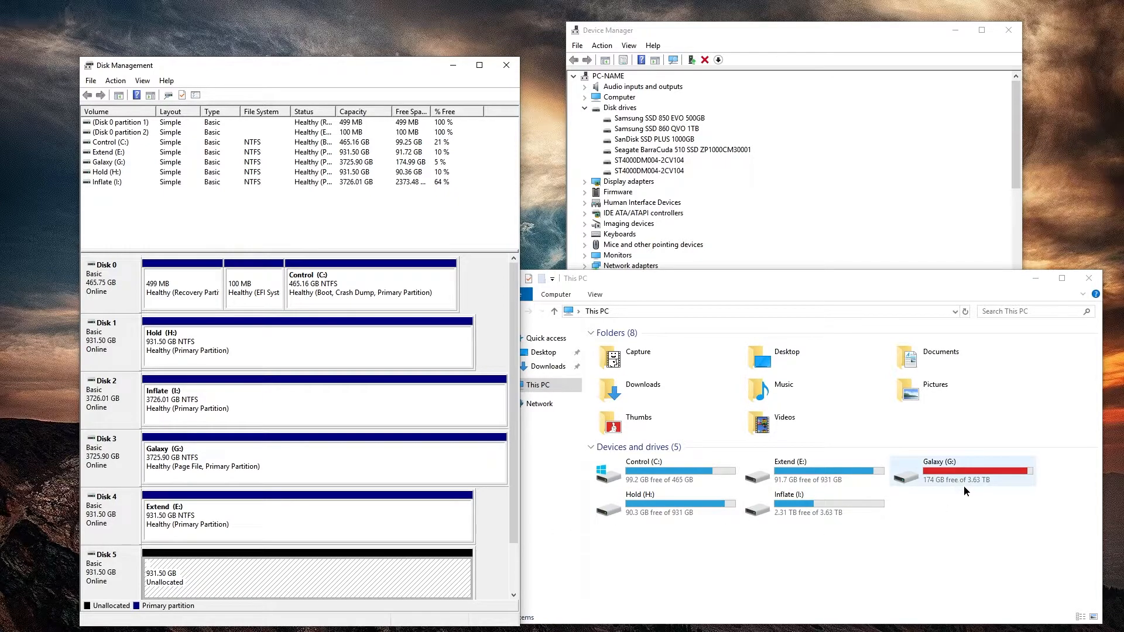
click(963, 471)
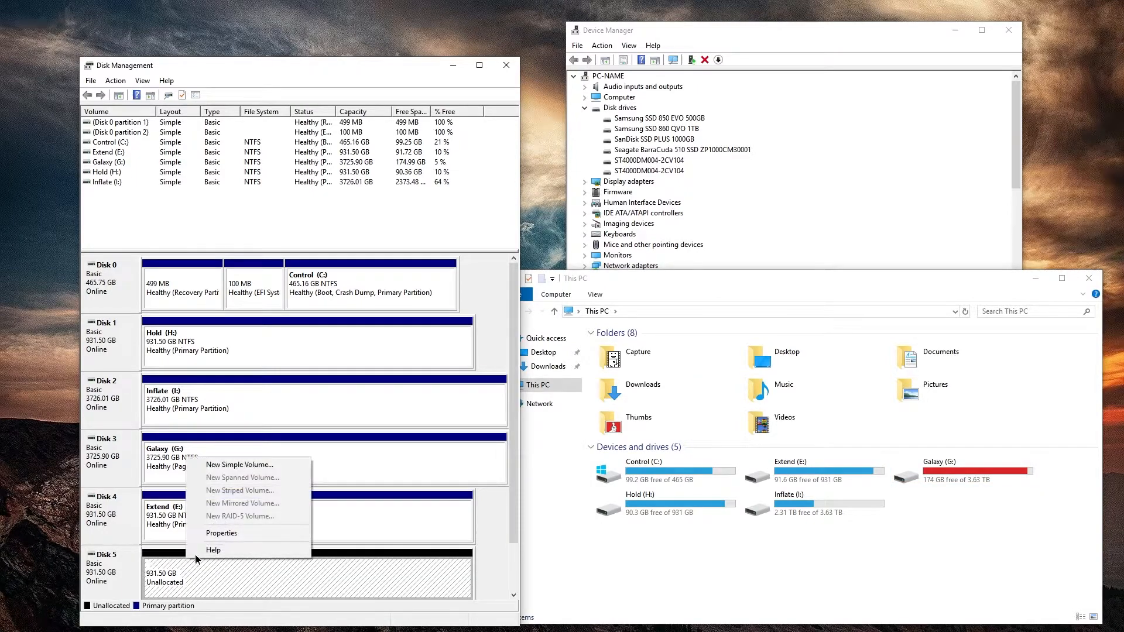
Create a maximum-size simple volume on Disk 5: drive letter D, NTFS, label 'Dad'
click(239, 465)
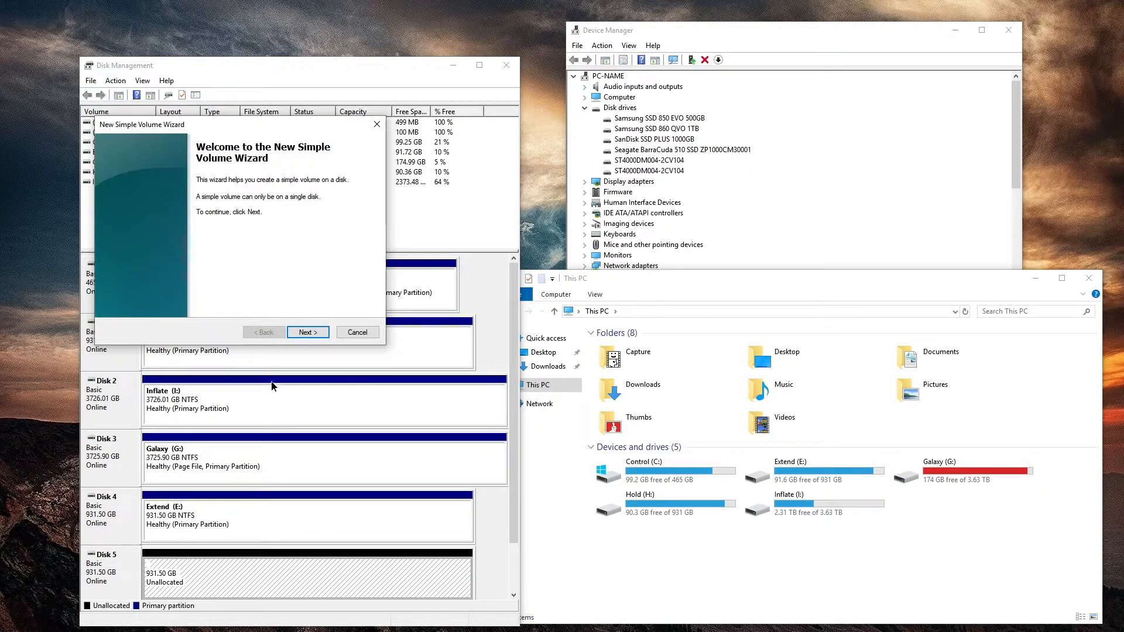
click(308, 332)
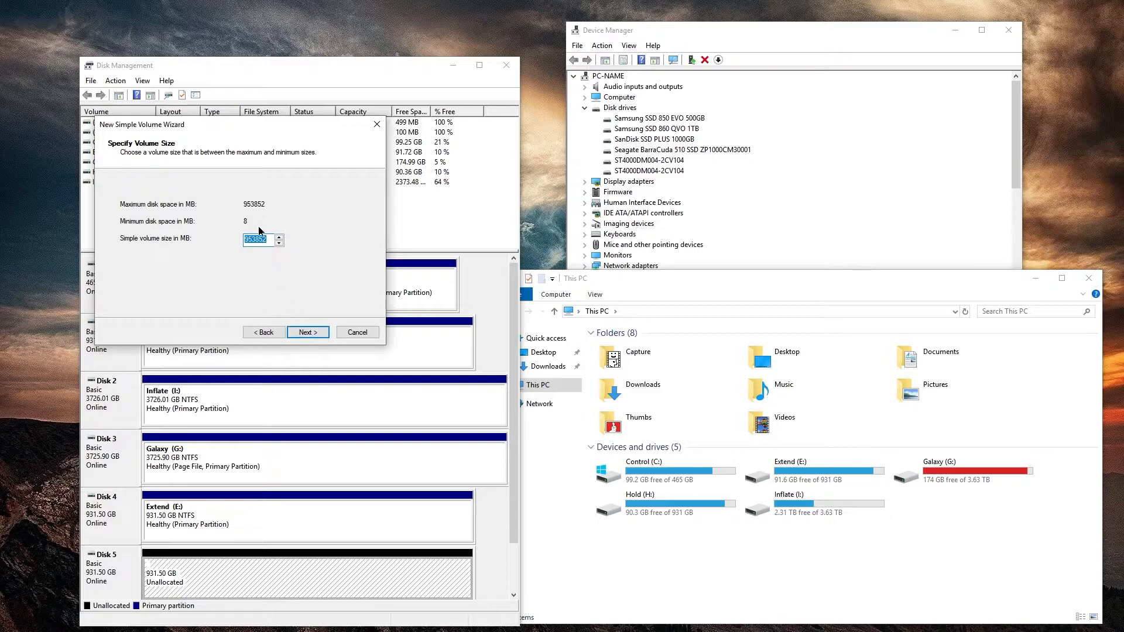
click(307, 331)
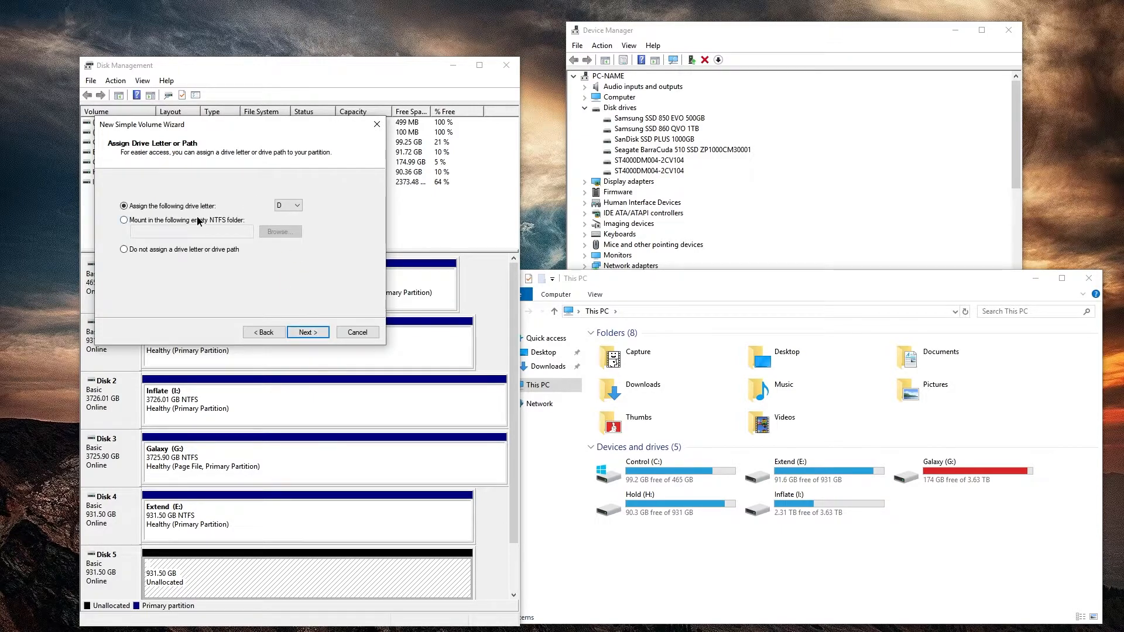
mouse_move(374, 292)
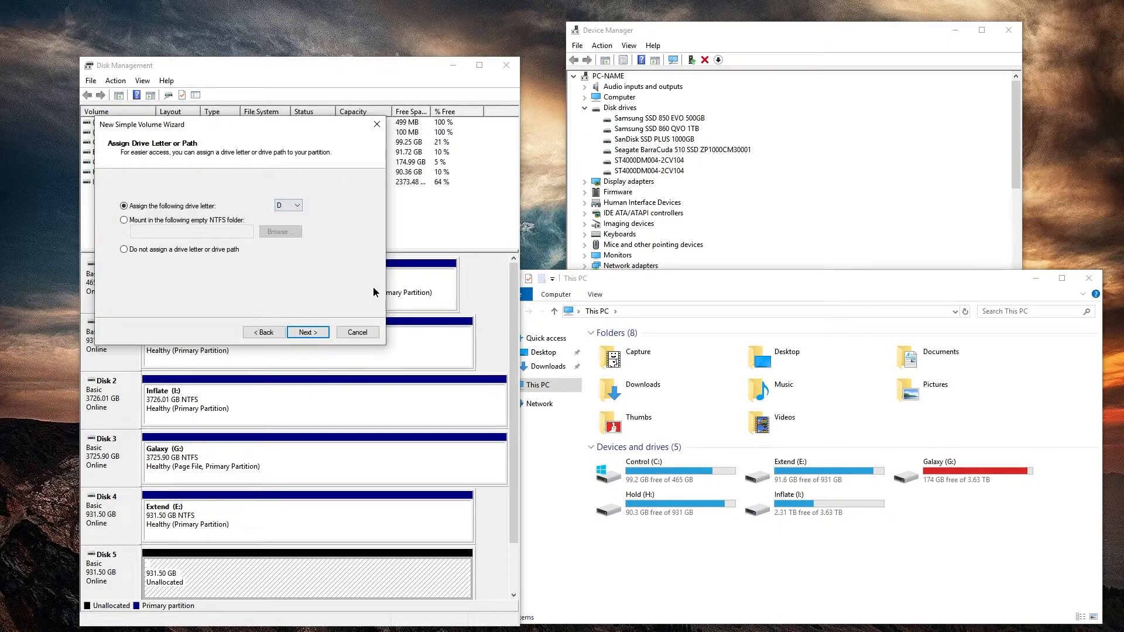
click(307, 331)
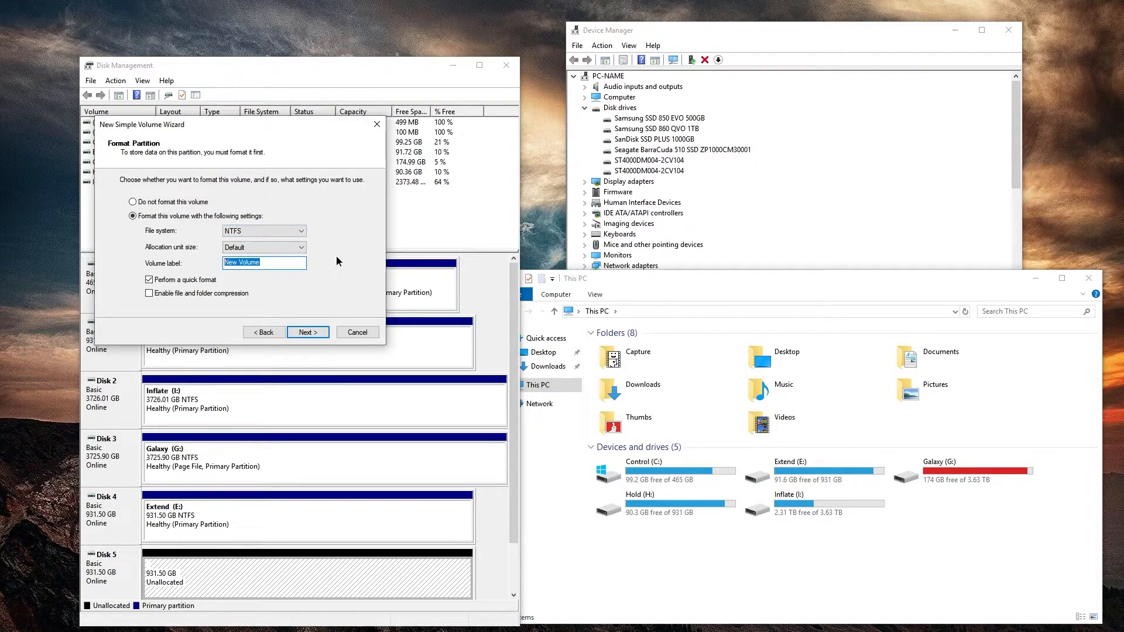
text(Dad)
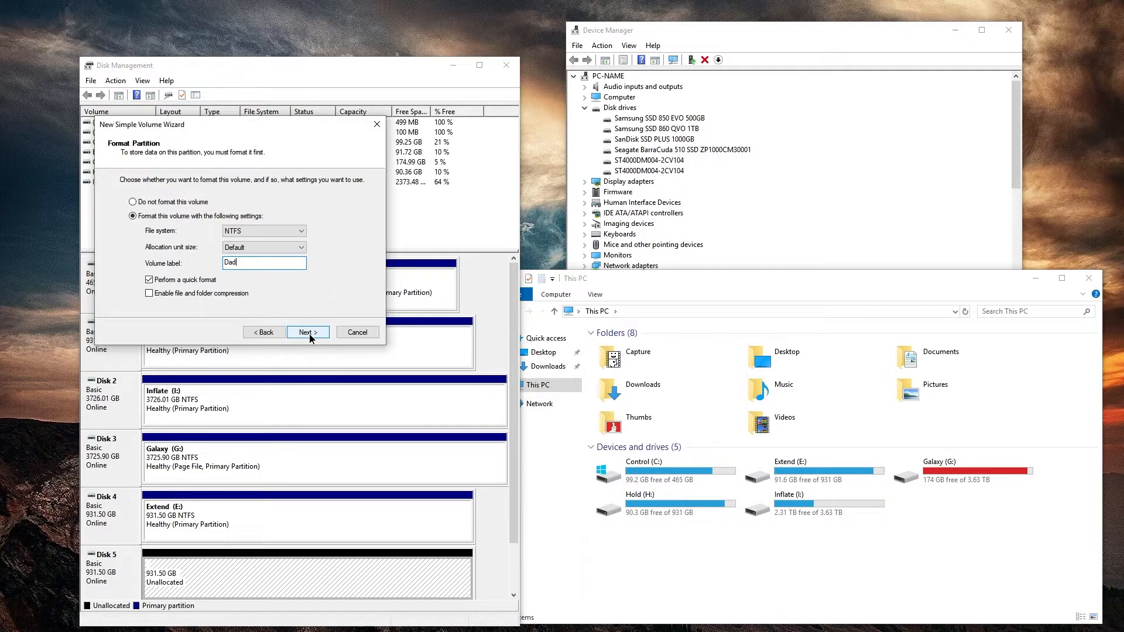
click(307, 332)
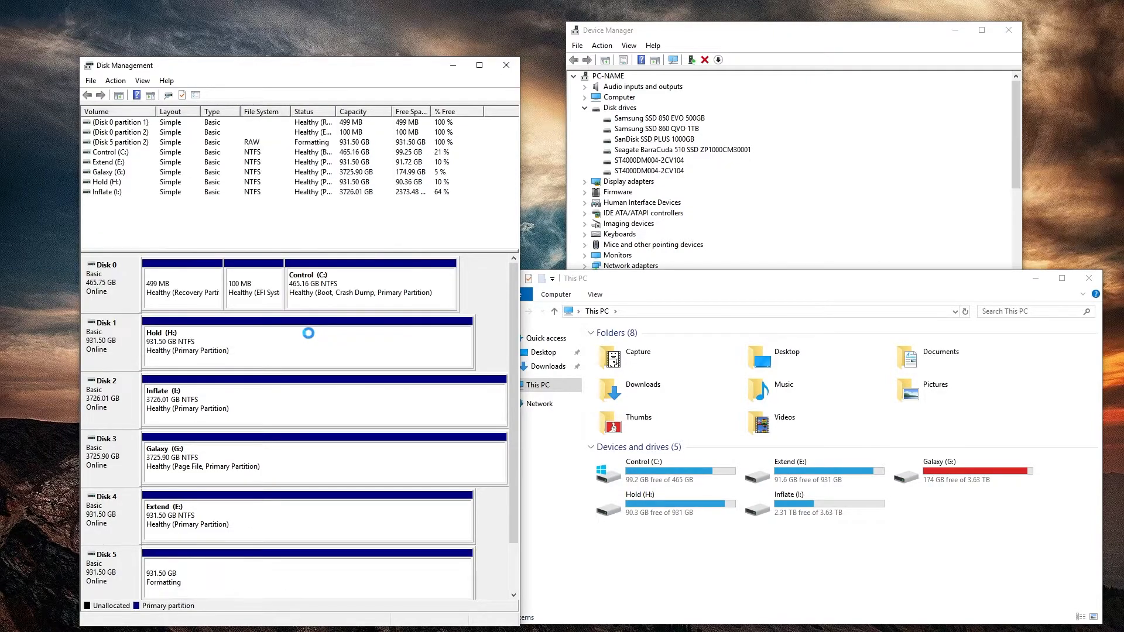